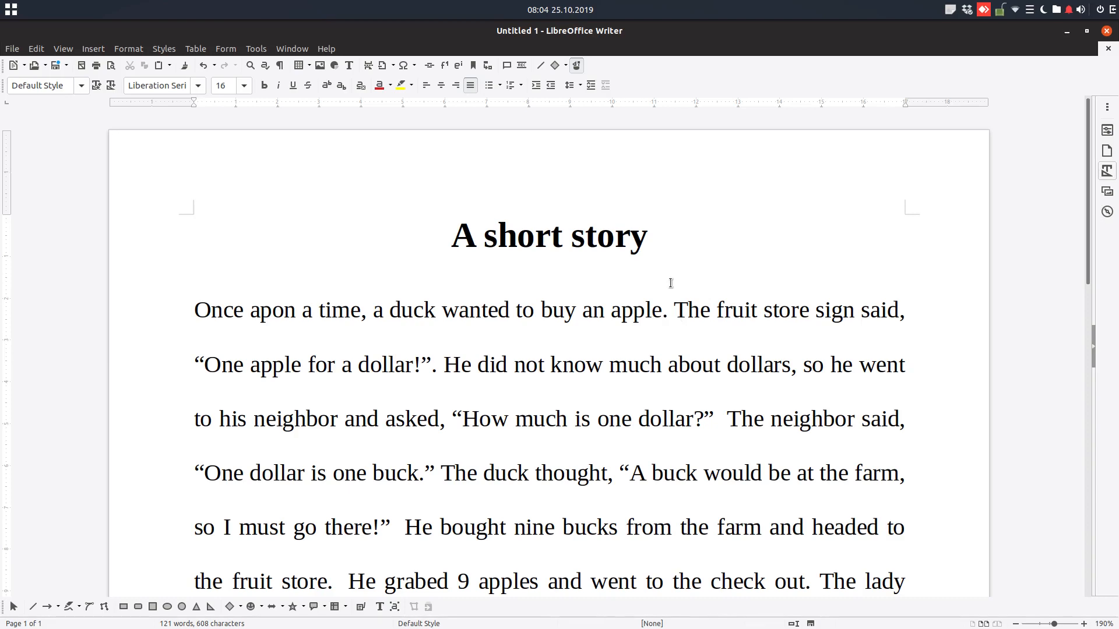
Step: Select the whole duck-buying-apples paragraph below the 'A short story' title
{"action": "left_click", "coordinate": [667, 309]}
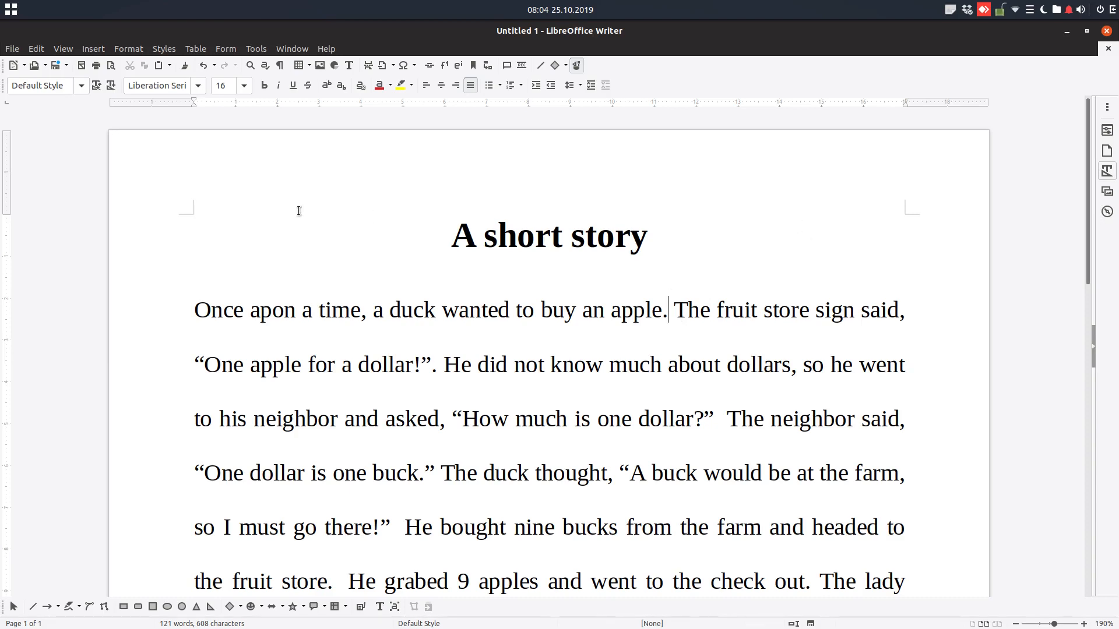
{"action": "mouse_move", "coordinate": [546, 325]}
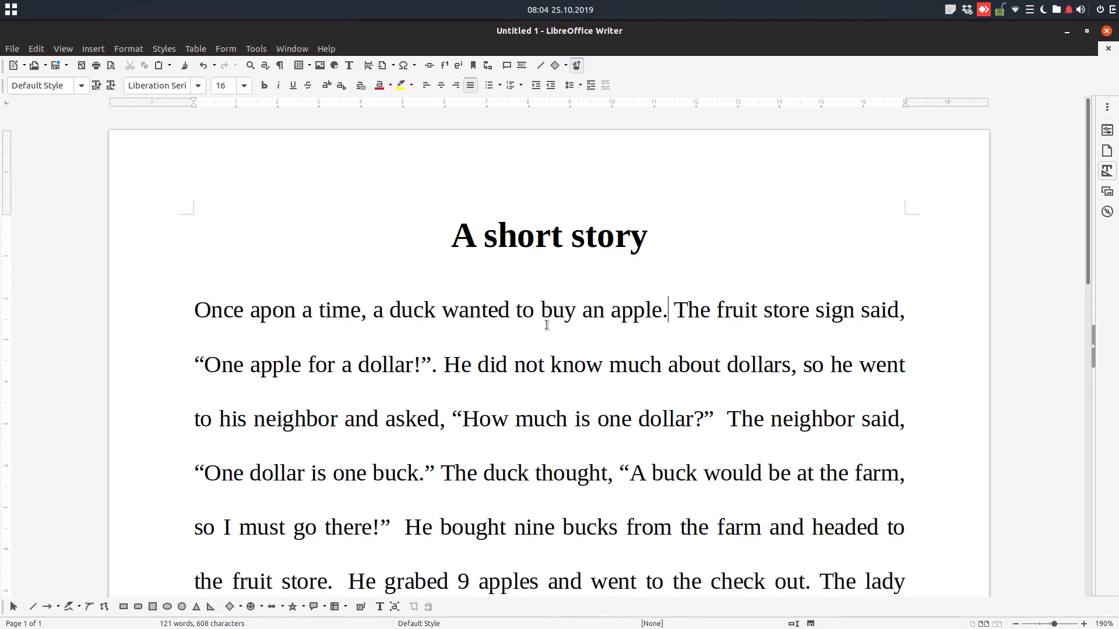
{"action": "double_click", "coordinate": [202, 309]}
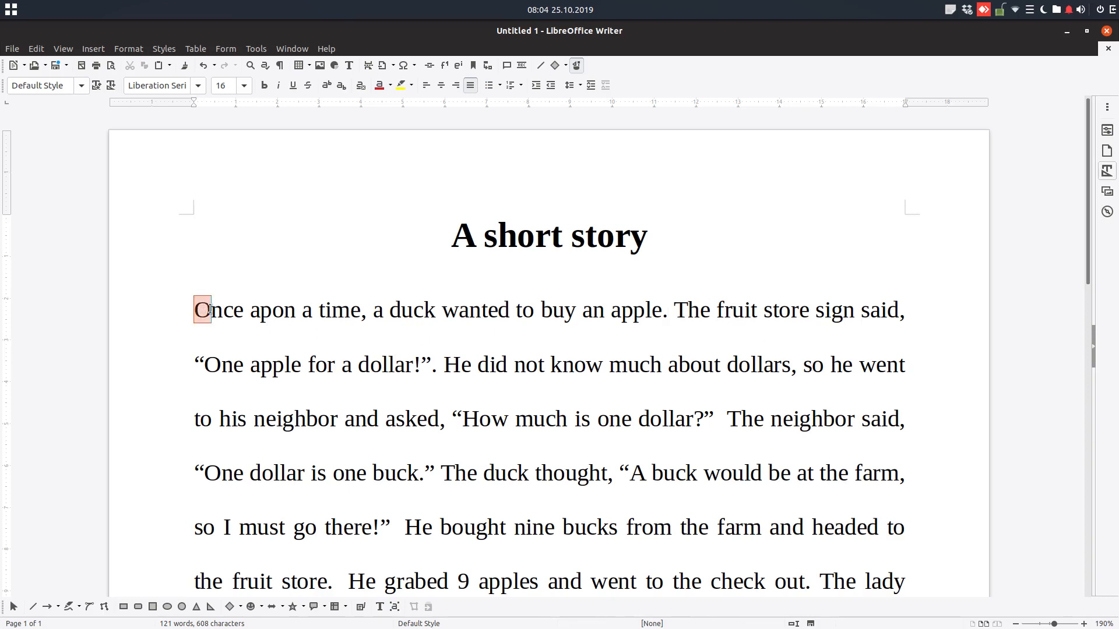
{"action": "double_click", "coordinate": [218, 309]}
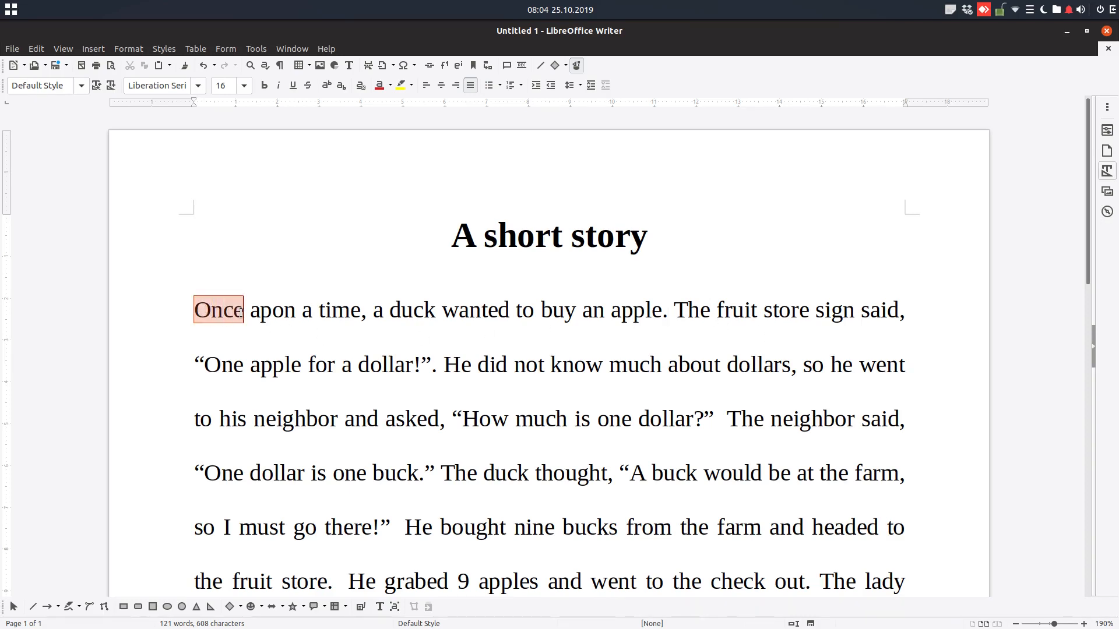
{"action": "double_click", "coordinate": [219, 309]}
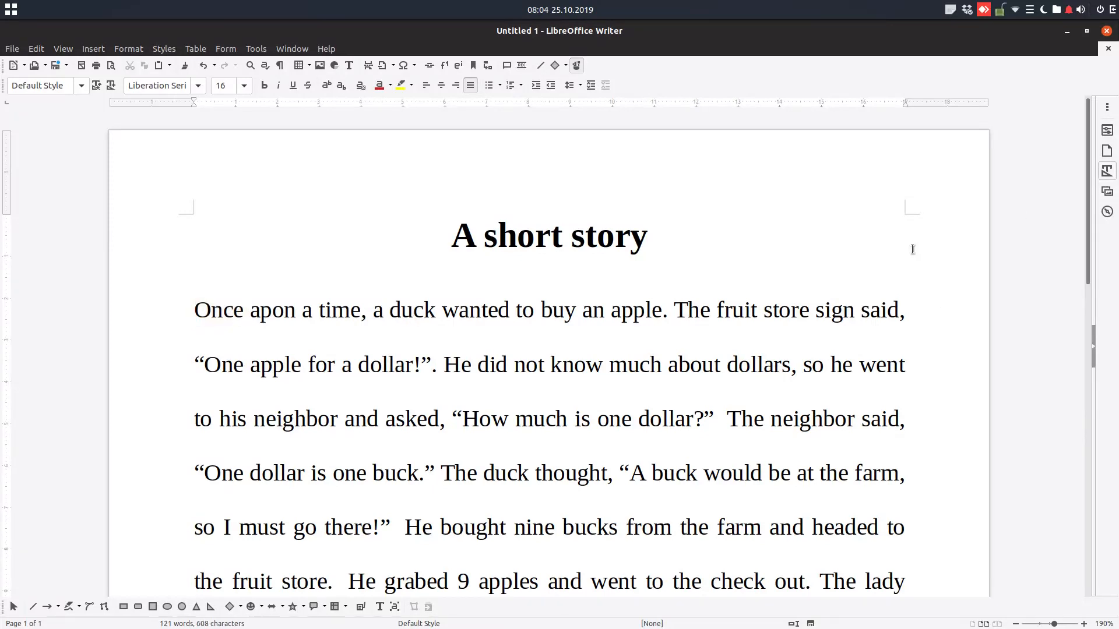
{"action": "left_click_drag", "start_coordinate": [194, 309], "coordinate": [448, 581]}
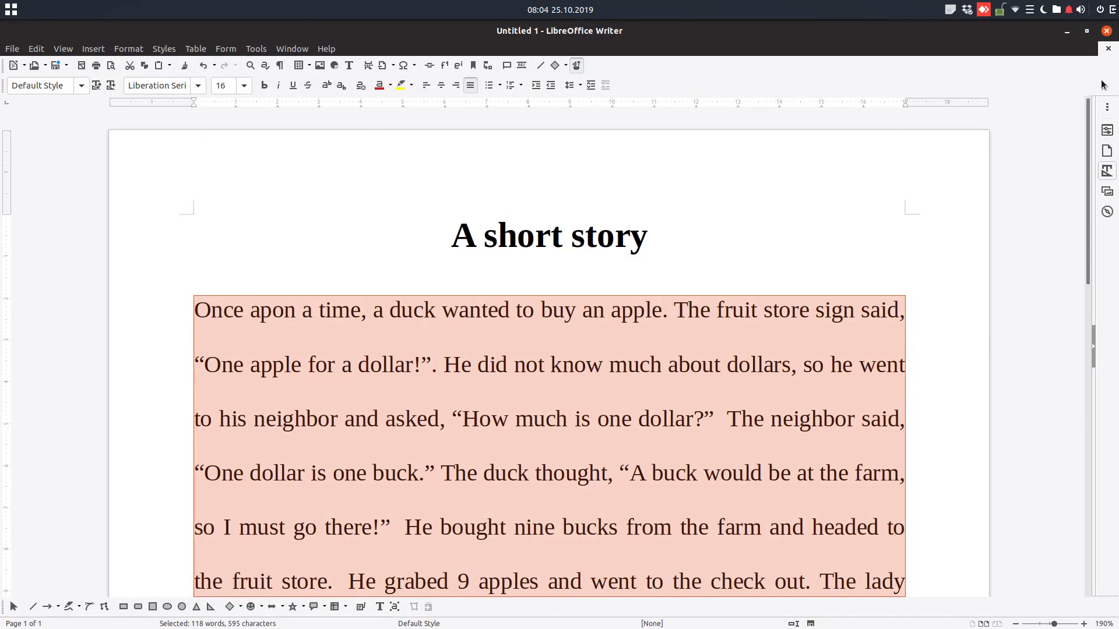
Step: Create a paragraph style named 'story' from the selected paragraph using New Style from Selection
{"action": "left_click", "coordinate": [1086, 123]}
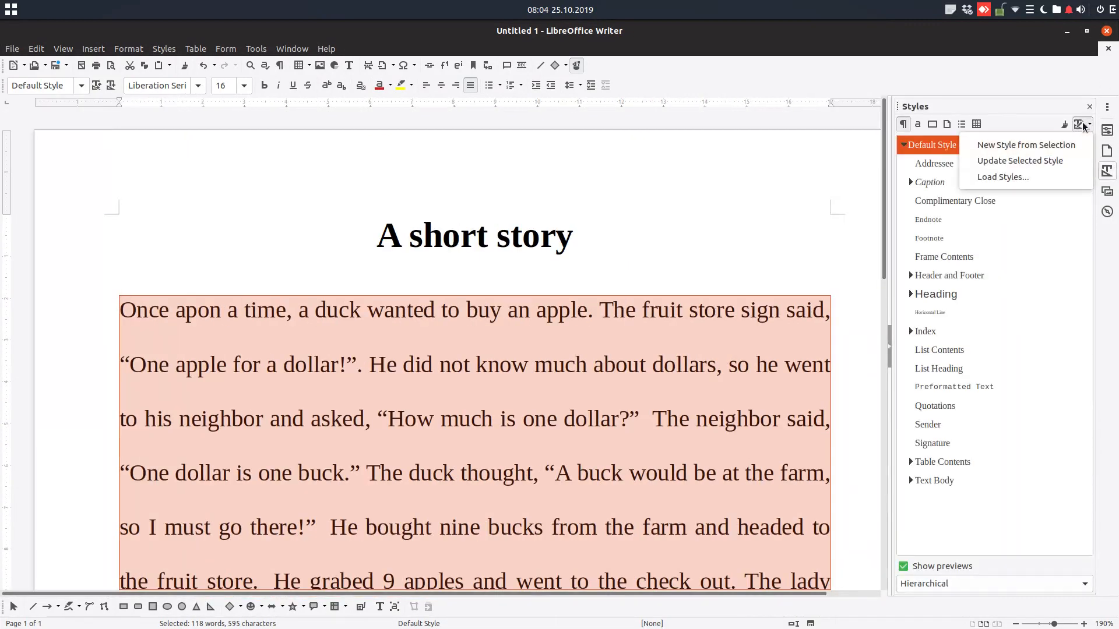
{"action": "left_click", "coordinate": [1024, 145]}
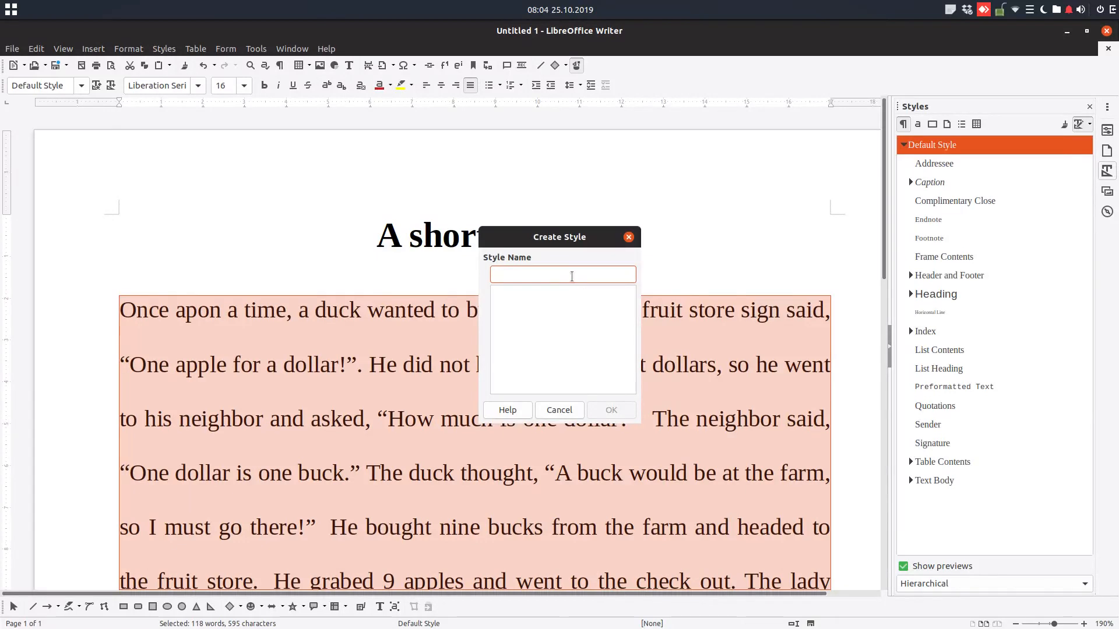
{"action": "type", "text": "story"}
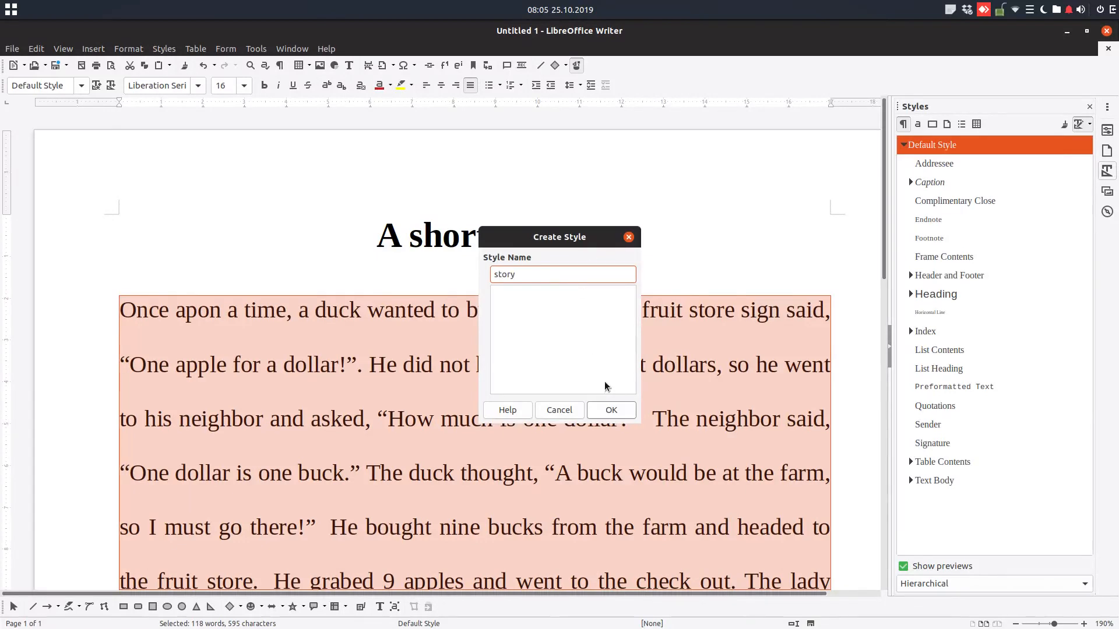
{"action": "left_click", "coordinate": [610, 410]}
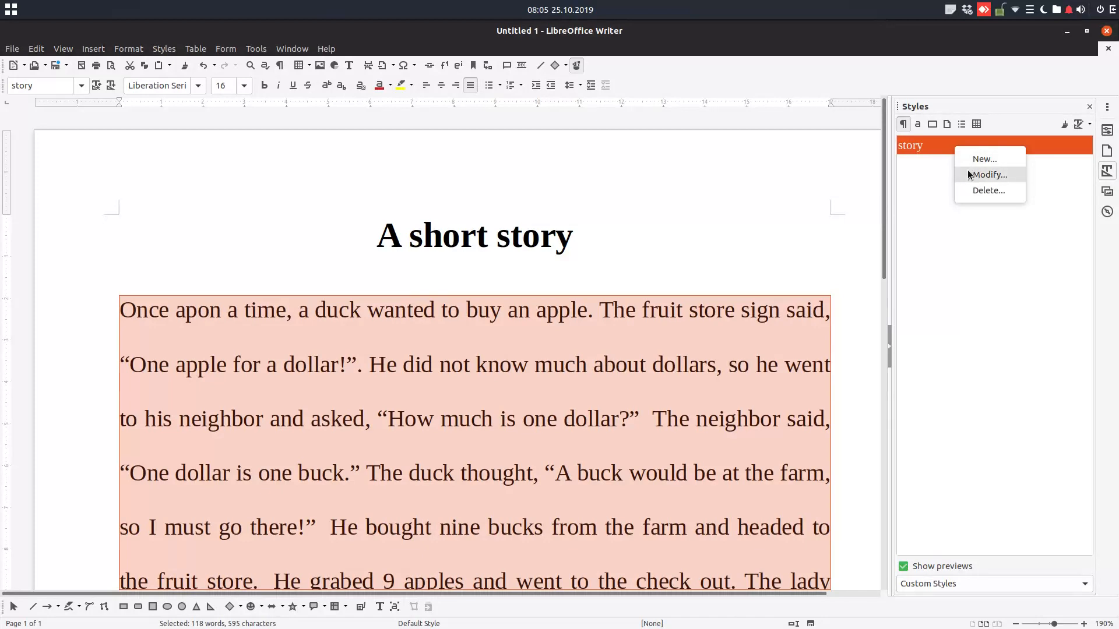
Step: Turn on drop caps with Whole word in the story style, enlarging 'Once' across three lines
{"action": "left_click", "coordinate": [988, 175]}
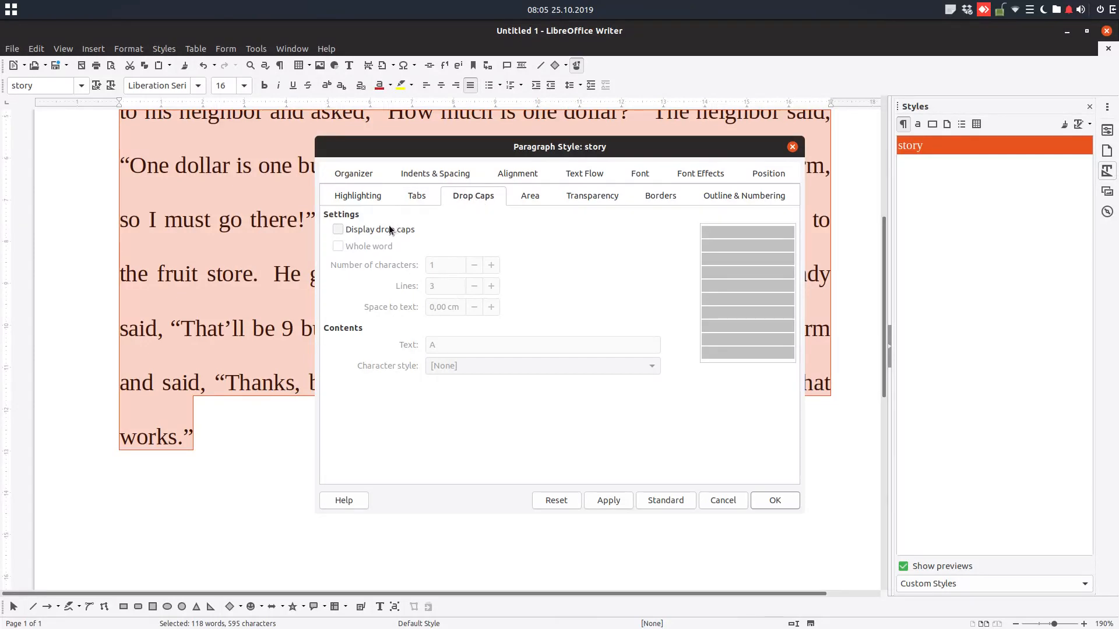
{"action": "left_click", "coordinate": [337, 229]}
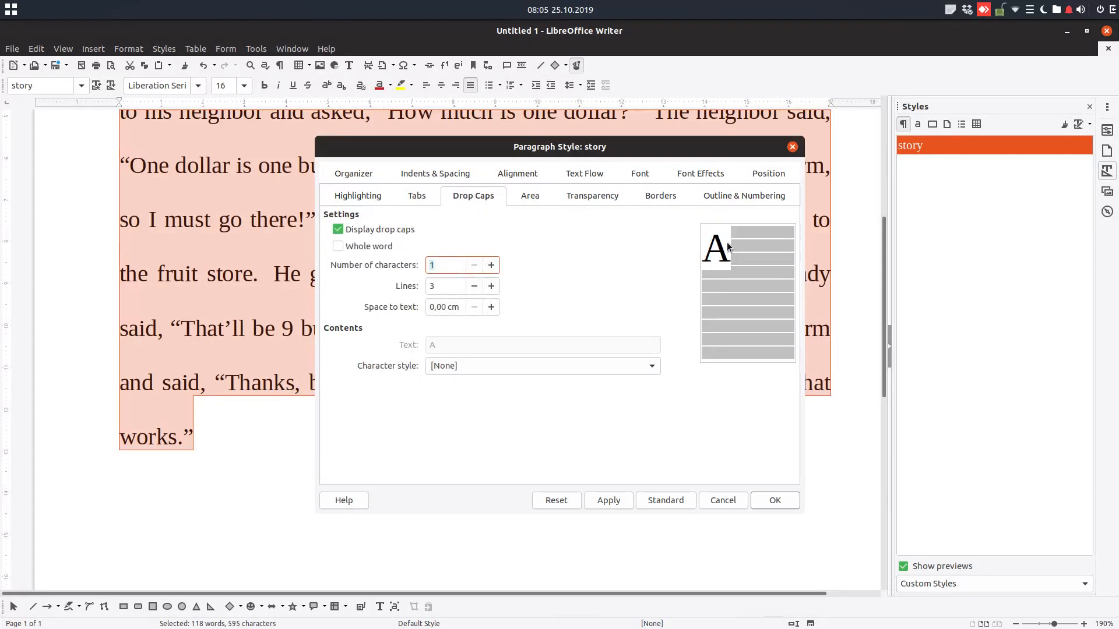
{"action": "mouse_move", "coordinate": [740, 258]}
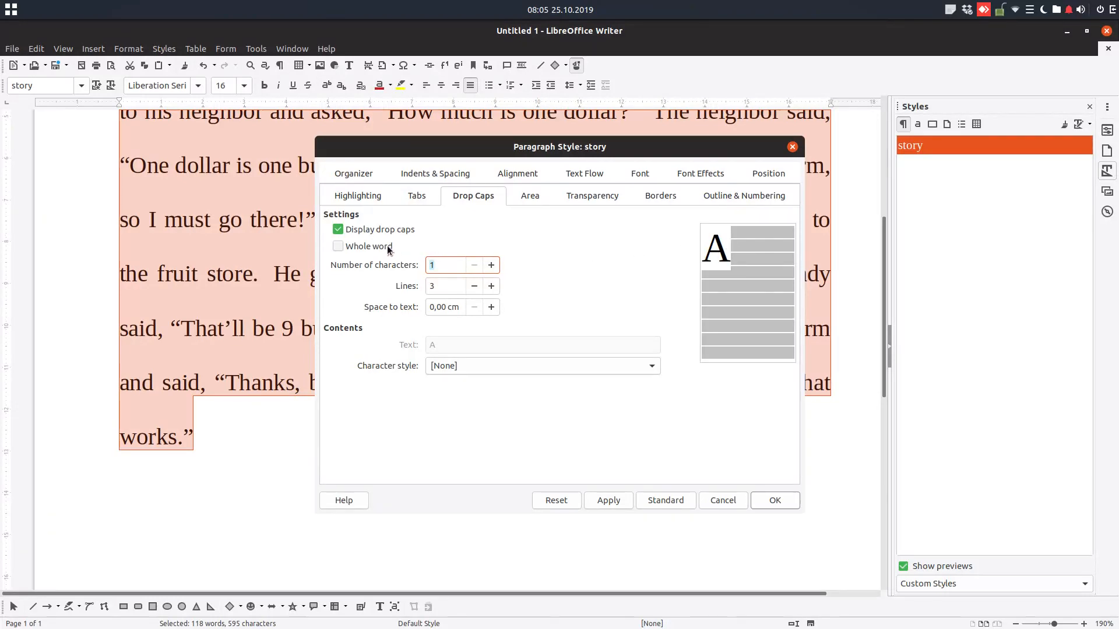
{"action": "left_click", "coordinate": [338, 246]}
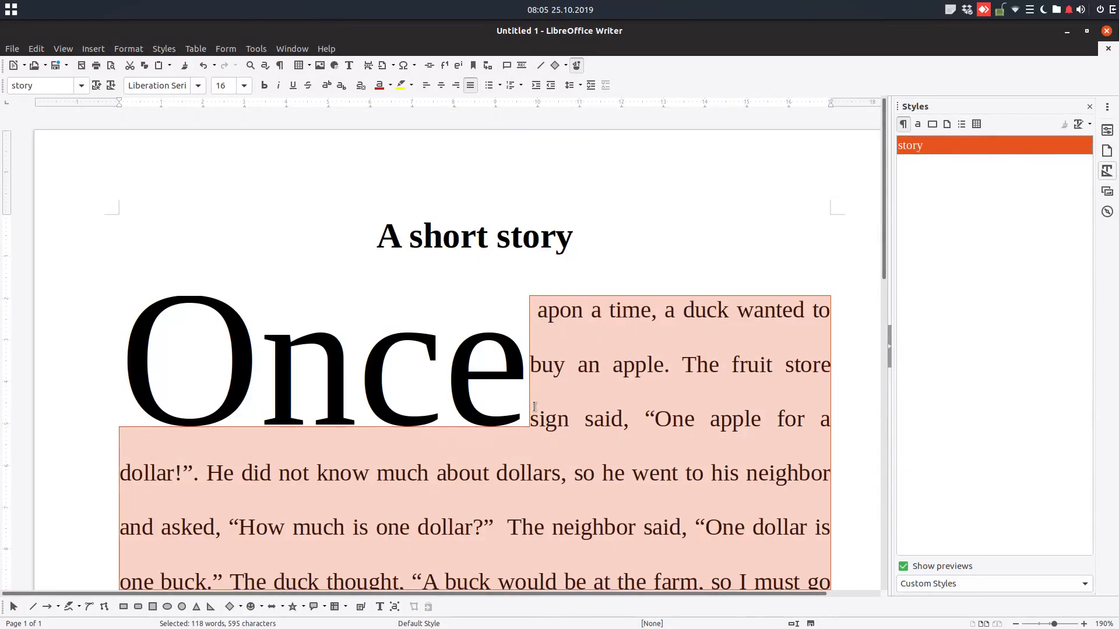
Step: Set the story style's drop cap to Whole word off, 1 character, 2 lines, 0.40 cm spacing
{"action": "right_click", "coordinate": [909, 146]}
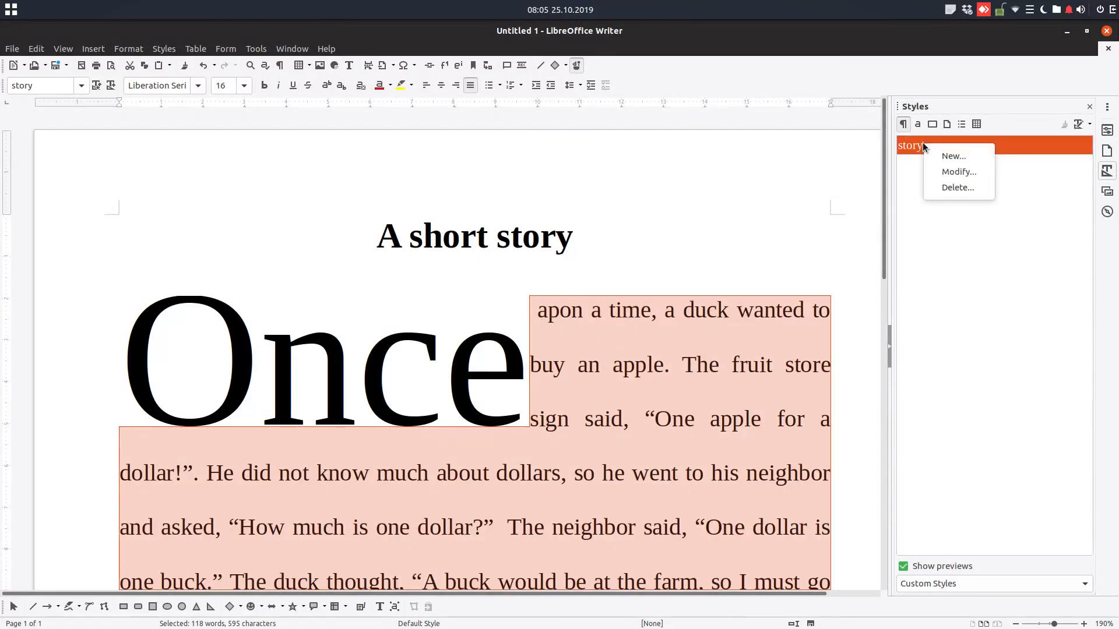
{"action": "left_click", "coordinate": [958, 171]}
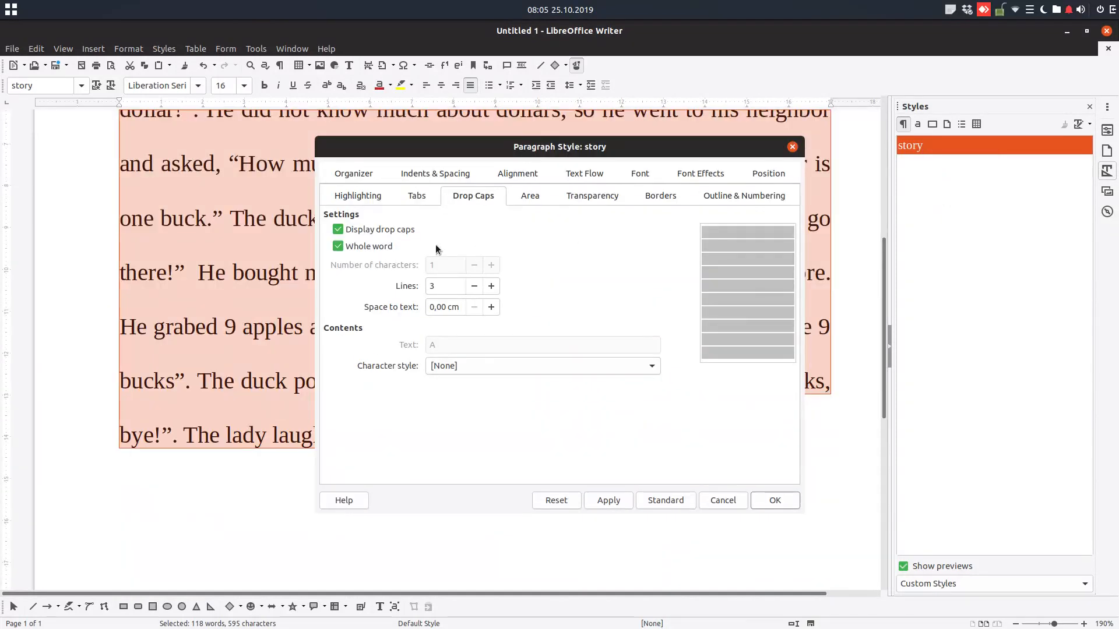
{"action": "left_click", "coordinate": [338, 246]}
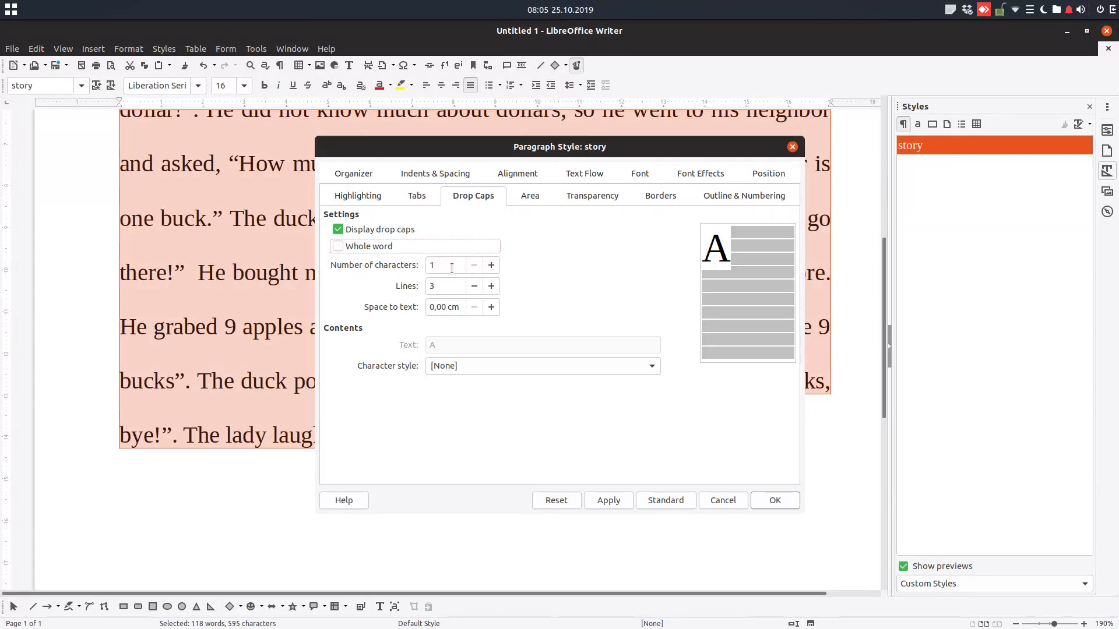
{"action": "mouse_move", "coordinate": [556, 267]}
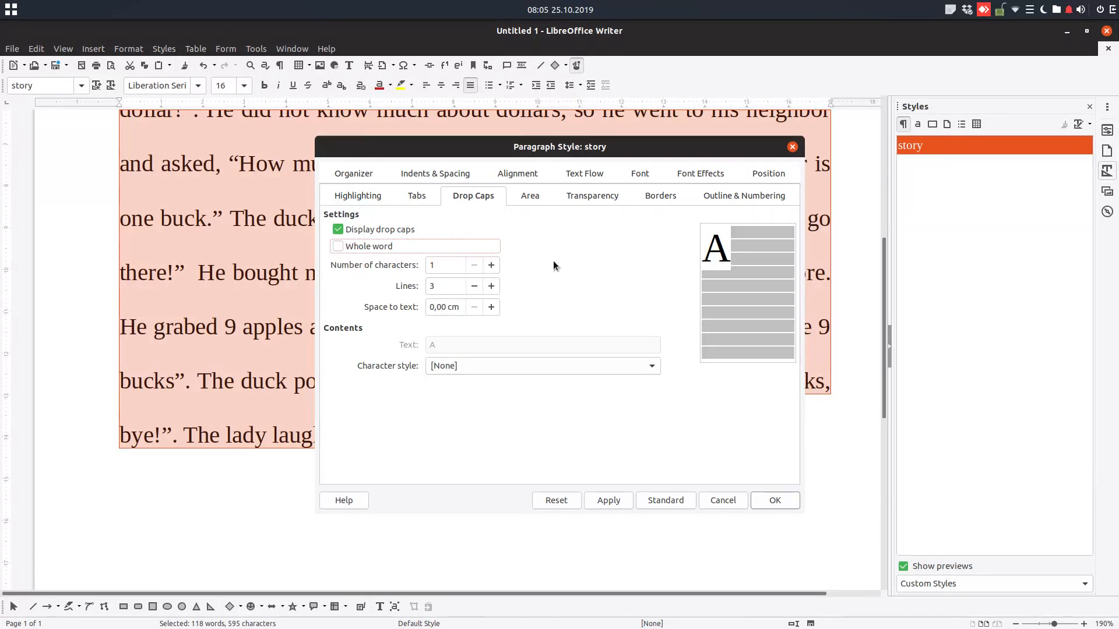
{"action": "left_click", "coordinate": [490, 264]}
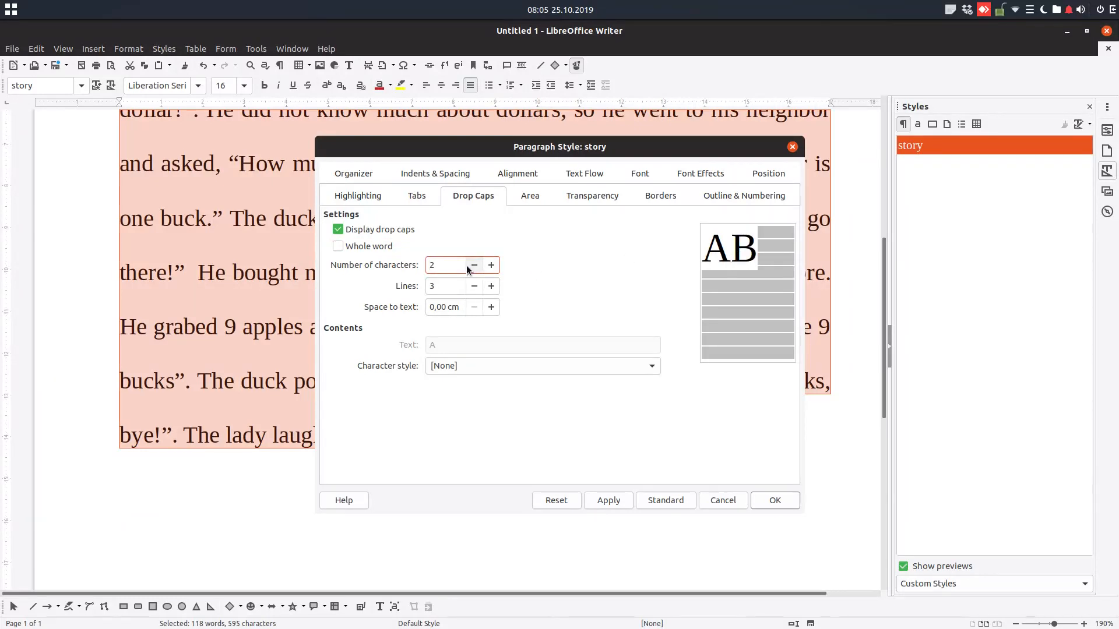
{"action": "left_click", "coordinate": [474, 264]}
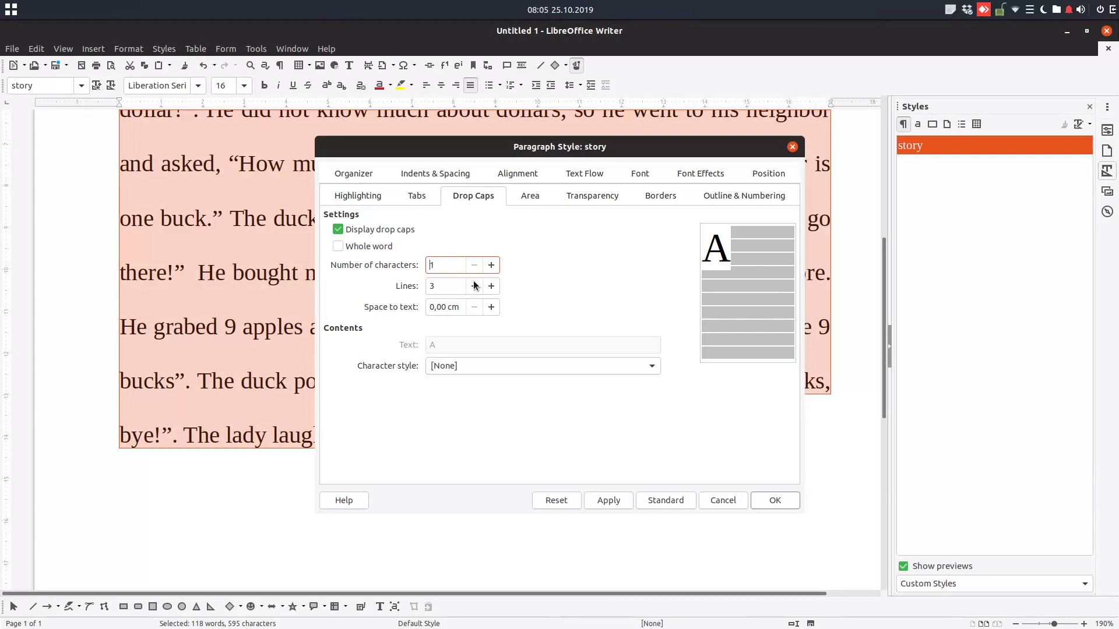
{"action": "left_click", "coordinate": [473, 286]}
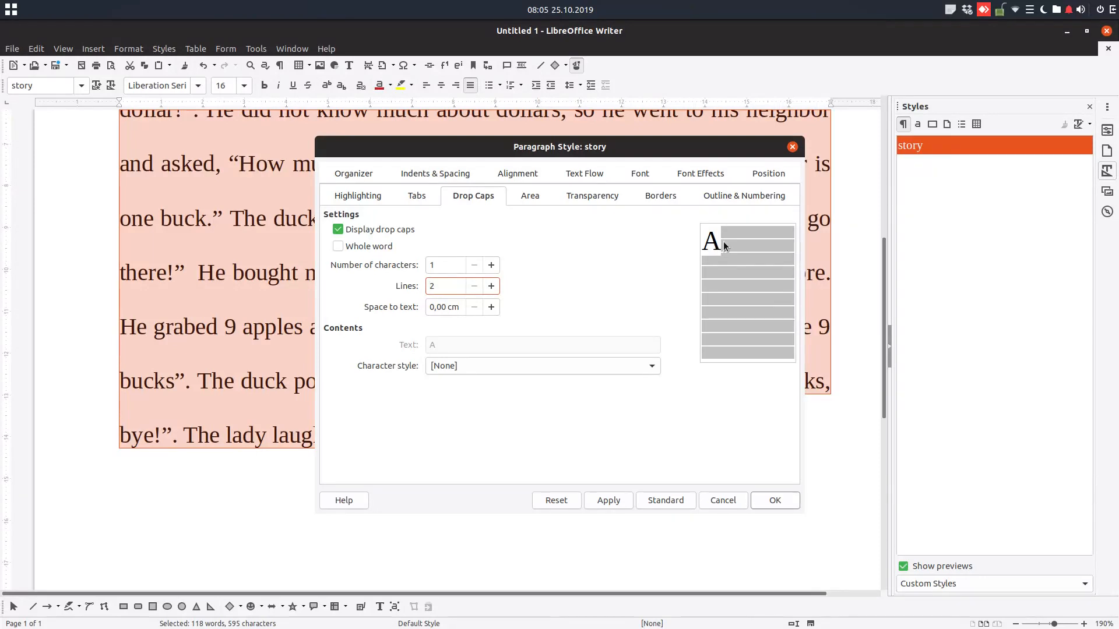
{"action": "left_click", "coordinate": [491, 307]}
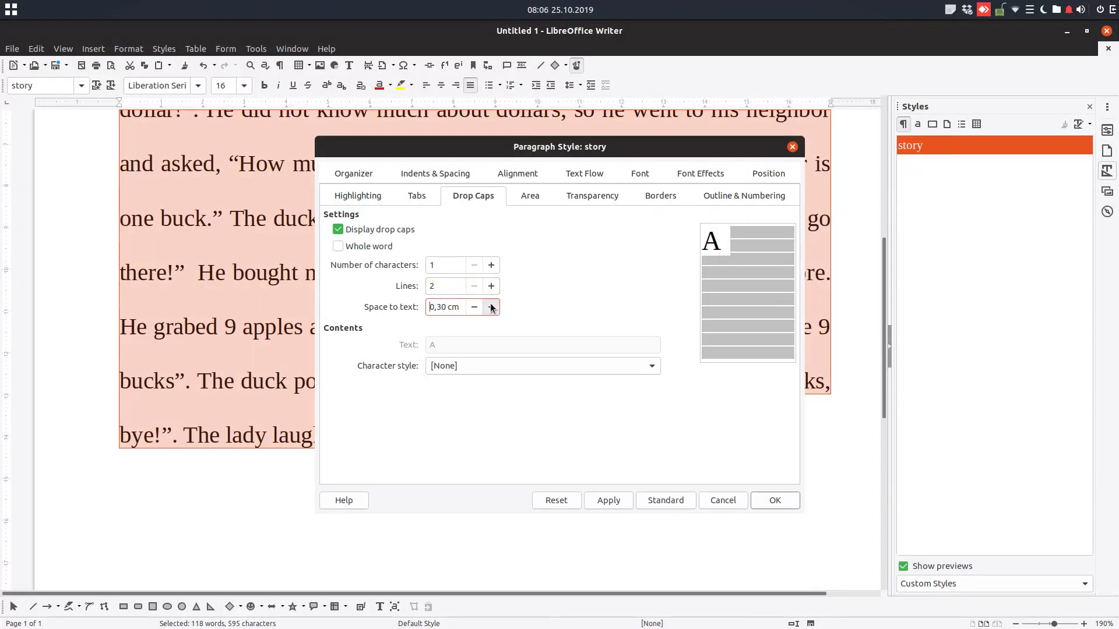
{"action": "left_click", "coordinate": [491, 307]}
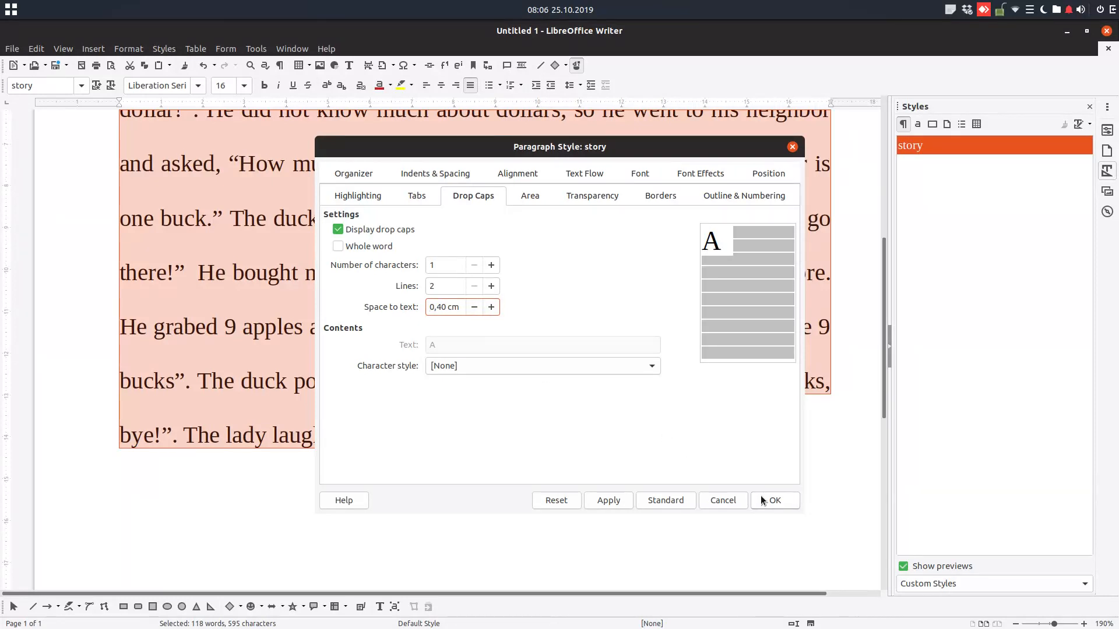
{"action": "left_click", "coordinate": [775, 500]}
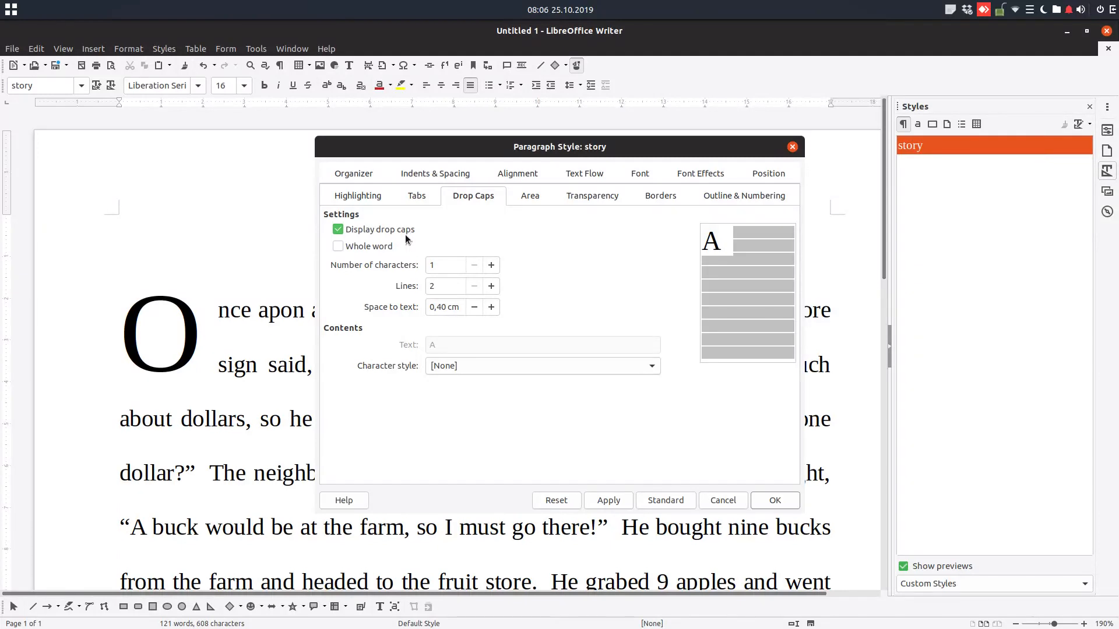
Step: Preview a two-character drop cap, then set the story style back to one character
{"action": "left_click", "coordinate": [337, 246]}
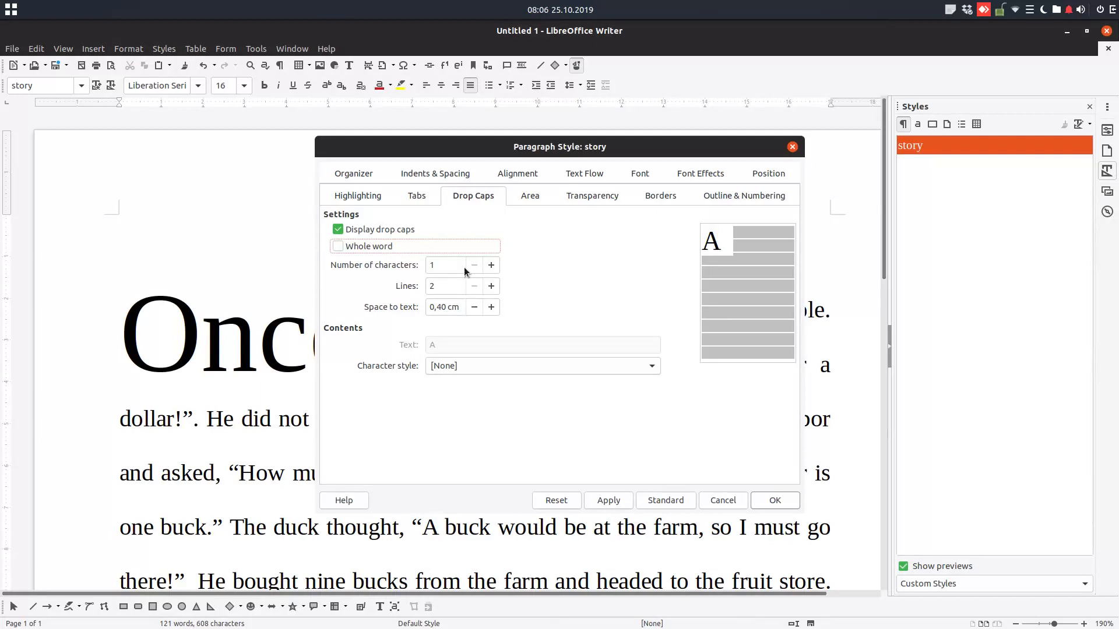
{"action": "left_click", "coordinate": [491, 265]}
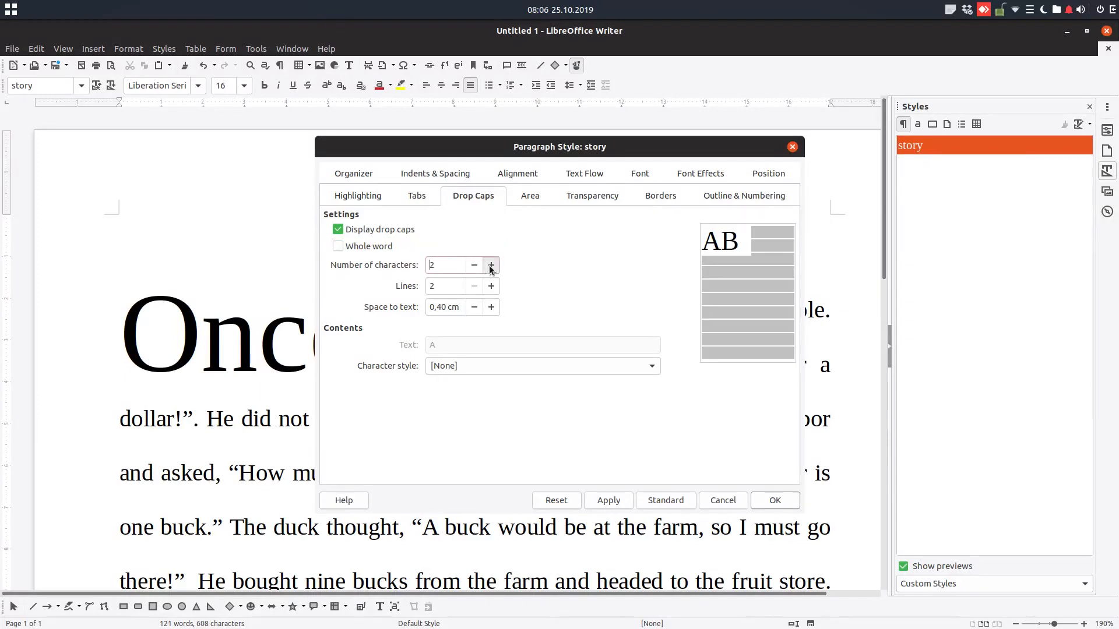
{"action": "left_click", "coordinate": [490, 264]}
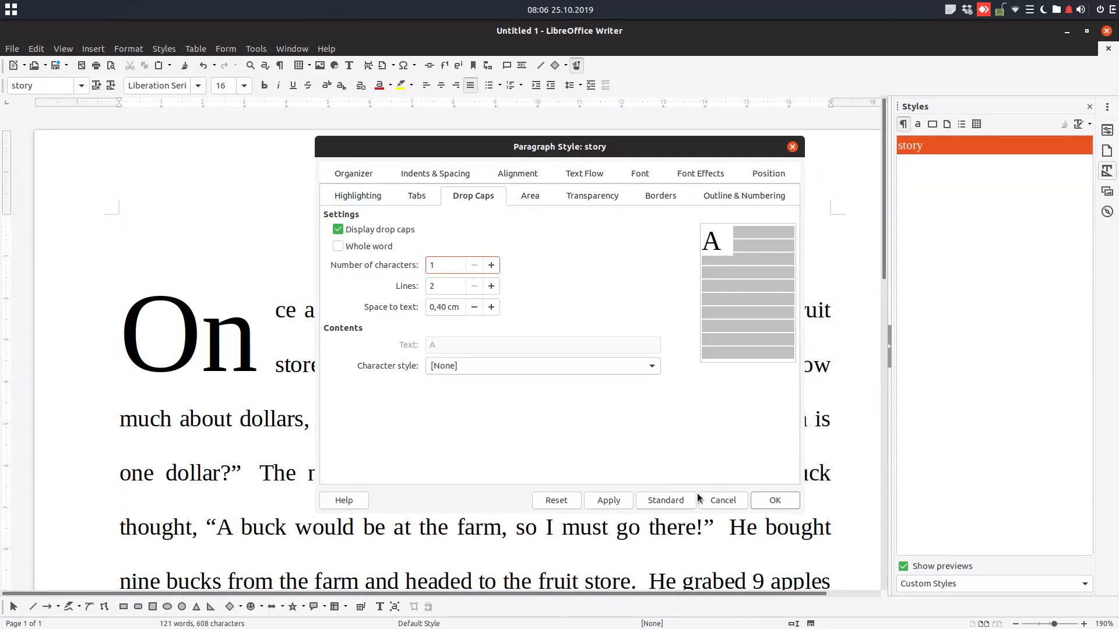
{"action": "left_click", "coordinate": [607, 500]}
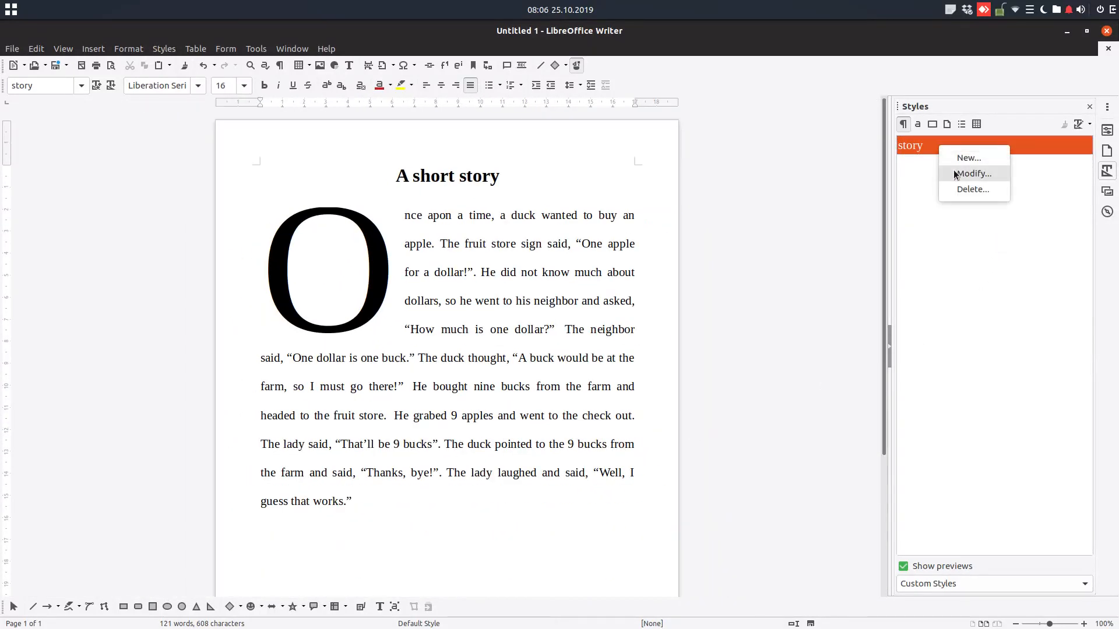
Step: Reopen the story style and set the drop cap to 2 lines with 1.10 cm space to text
{"action": "left_click", "coordinate": [973, 174]}
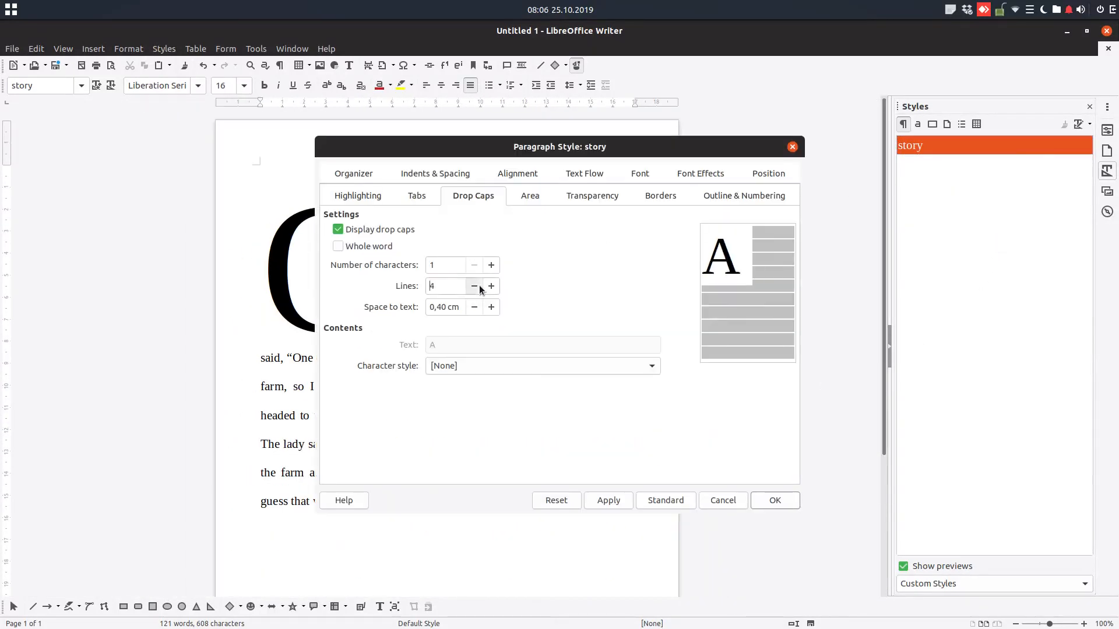
{"action": "left_click", "coordinate": [474, 286]}
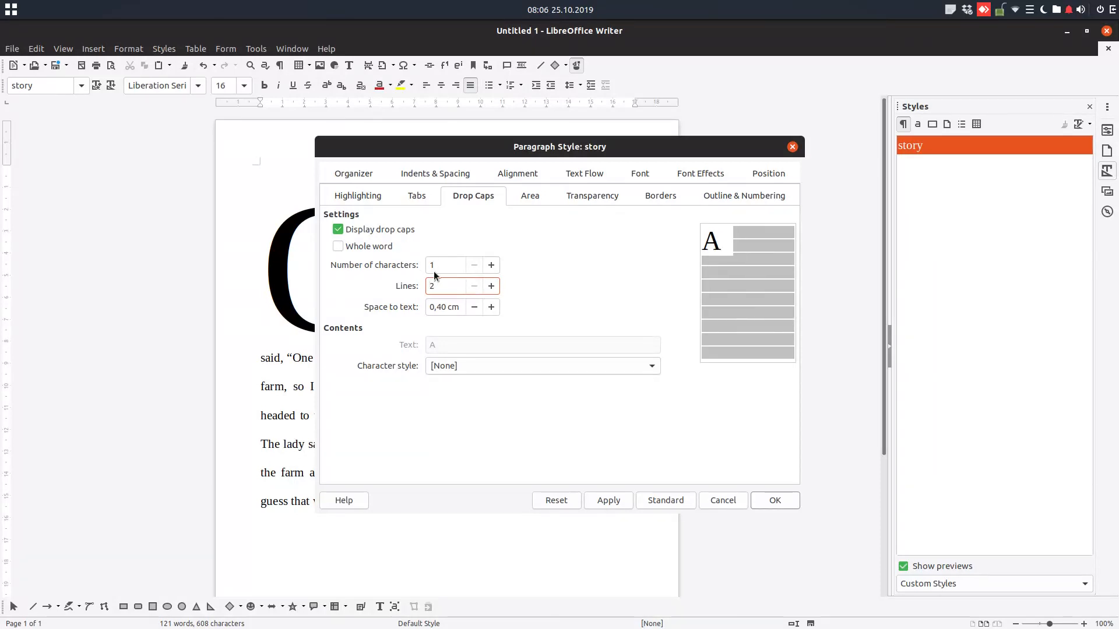
{"action": "left_click", "coordinate": [491, 307]}
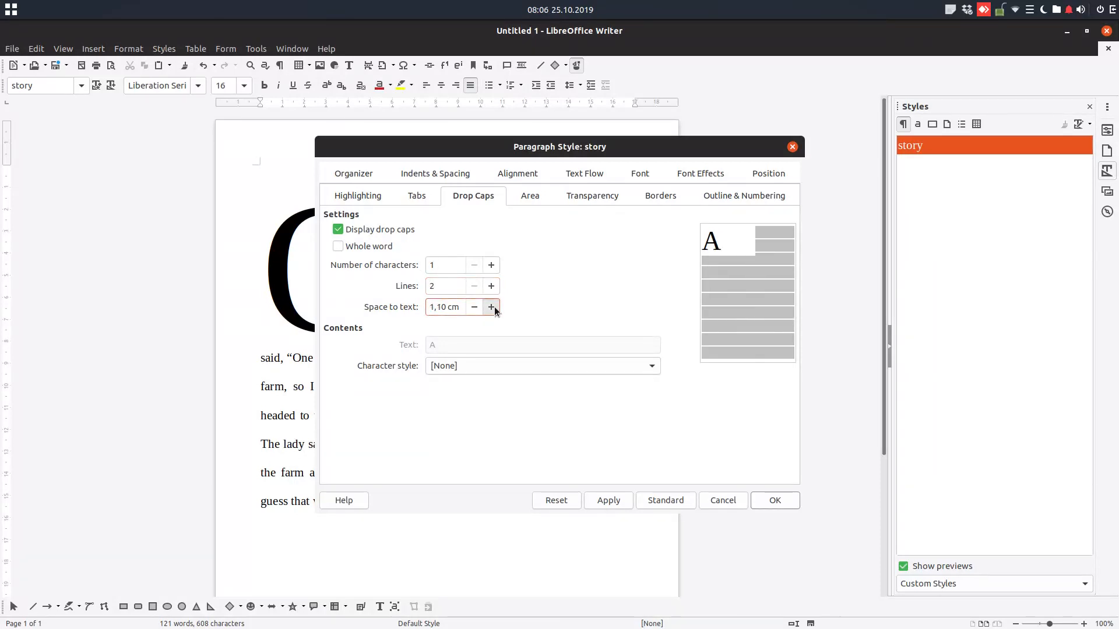
{"action": "left_click", "coordinate": [648, 366]}
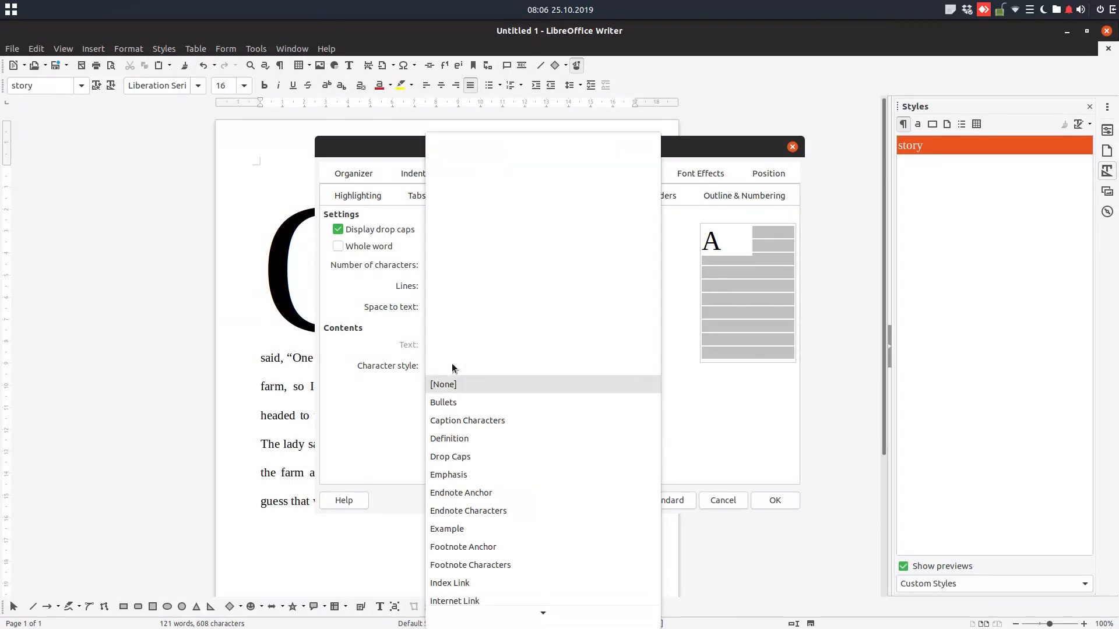
{"action": "mouse_move", "coordinate": [508, 534]}
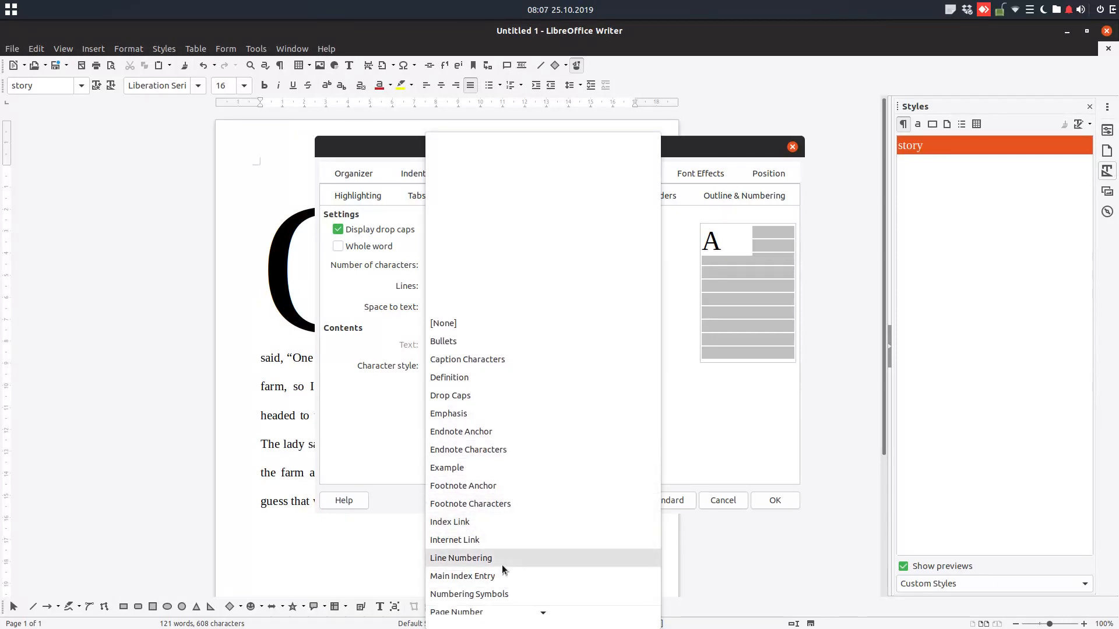
Step: Try other character styles, then set the drop cap to Strong Emphasis and apply
{"action": "scroll", "scroll_direction": "down", "scroll_amount": 3}
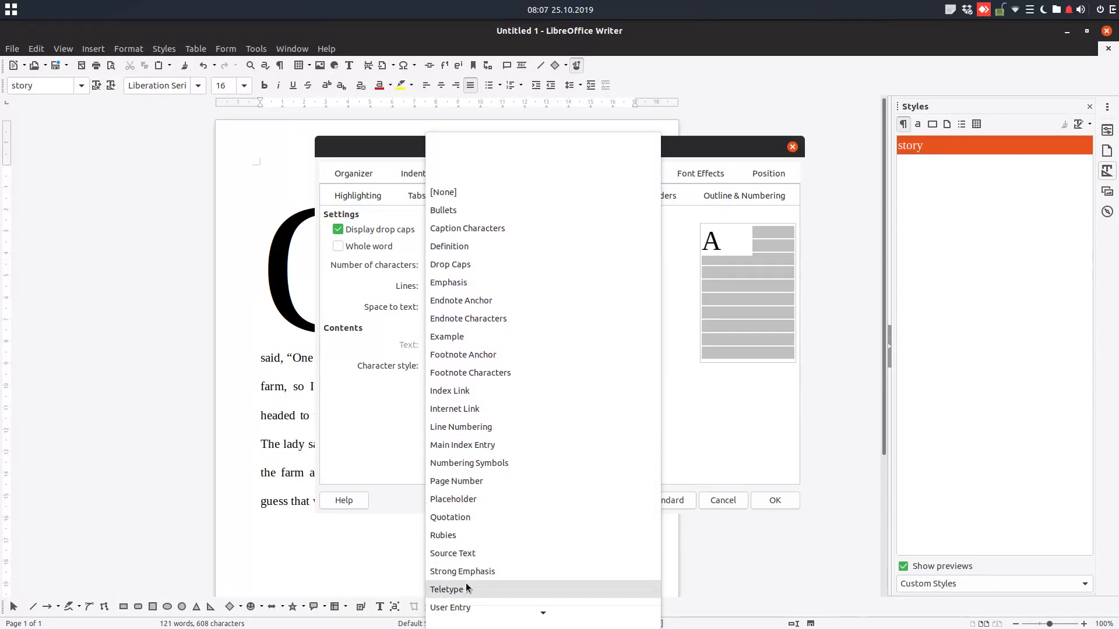
{"action": "left_click", "coordinate": [462, 571]}
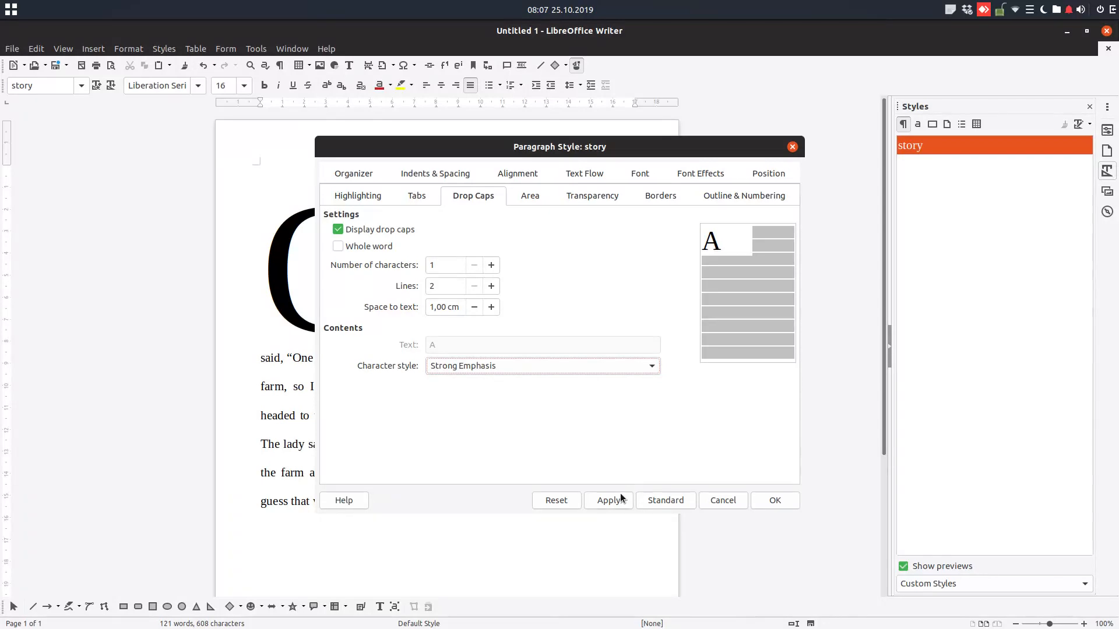
{"action": "left_click", "coordinate": [608, 500]}
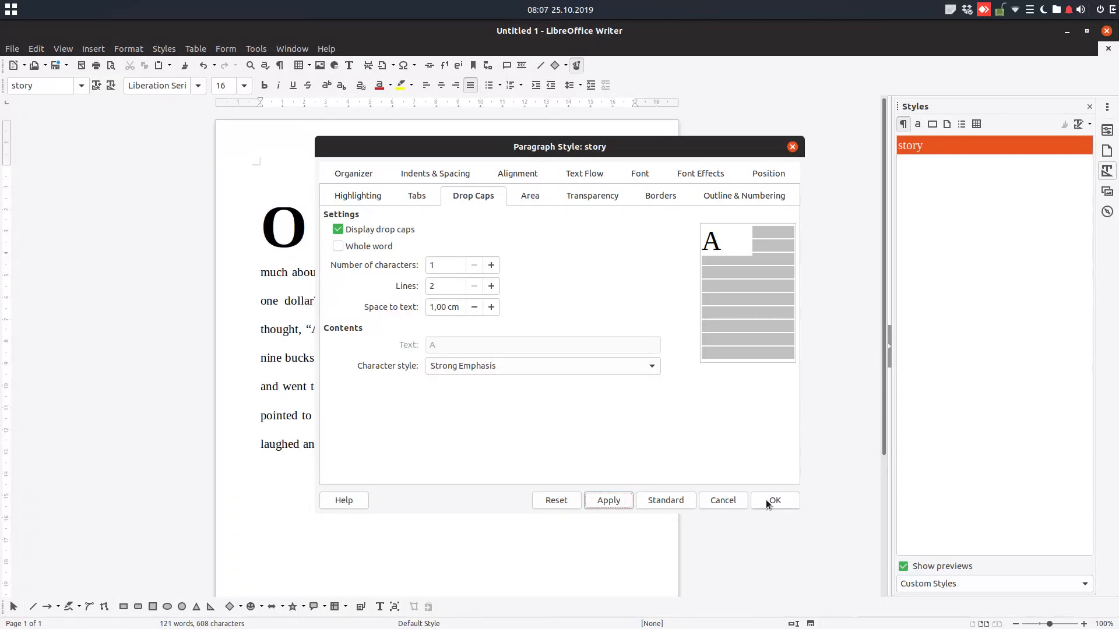
{"action": "left_click", "coordinate": [651, 365]}
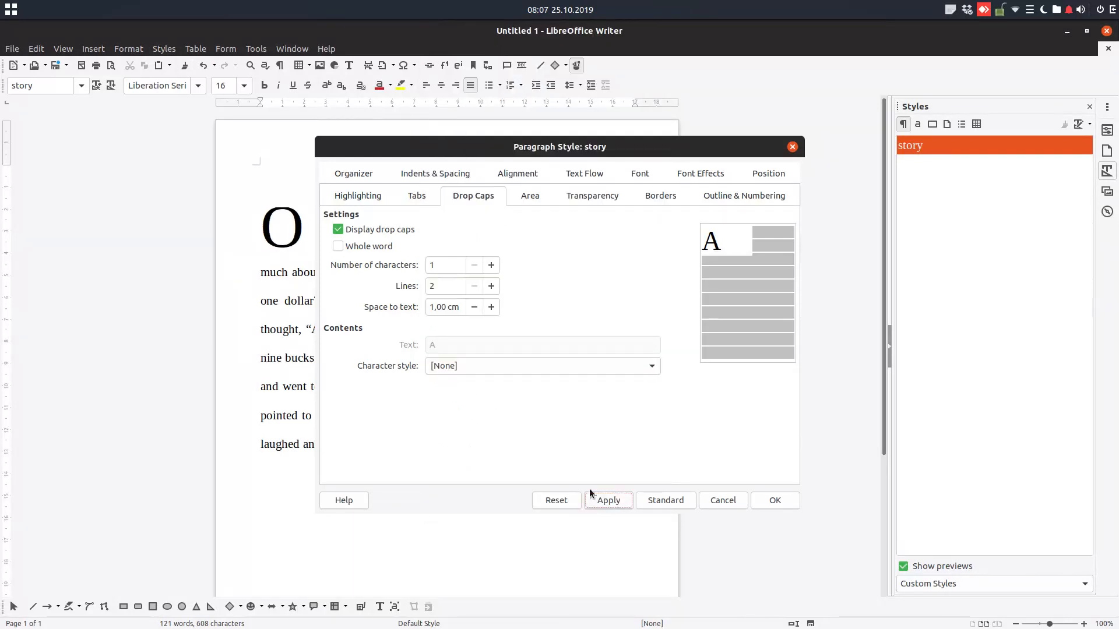
{"action": "left_click", "coordinate": [648, 366]}
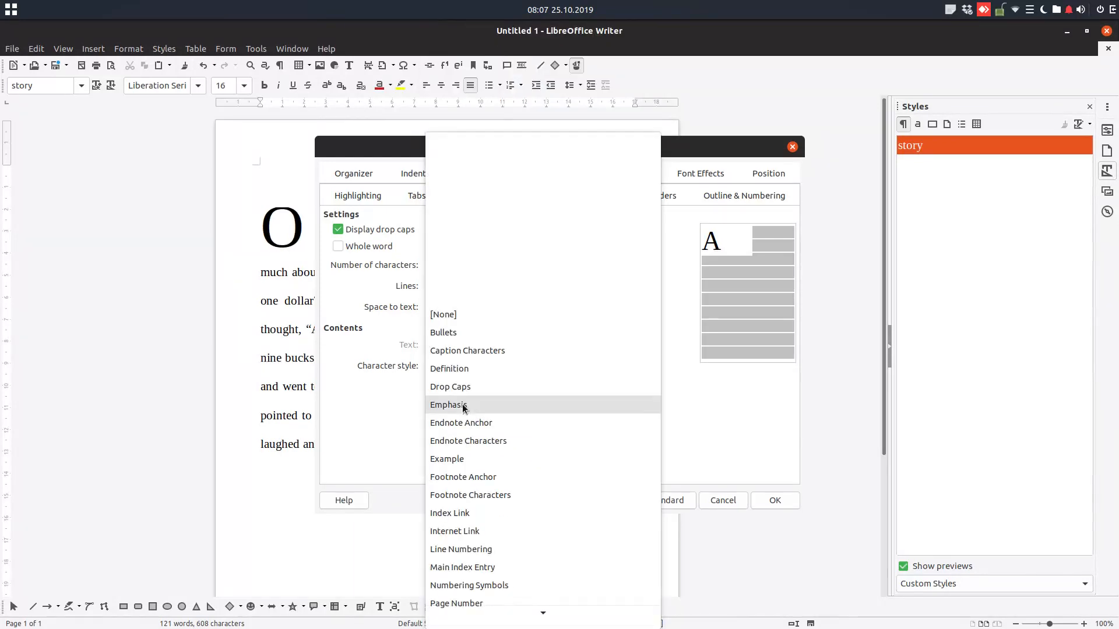
{"action": "left_click", "coordinate": [443, 333]}
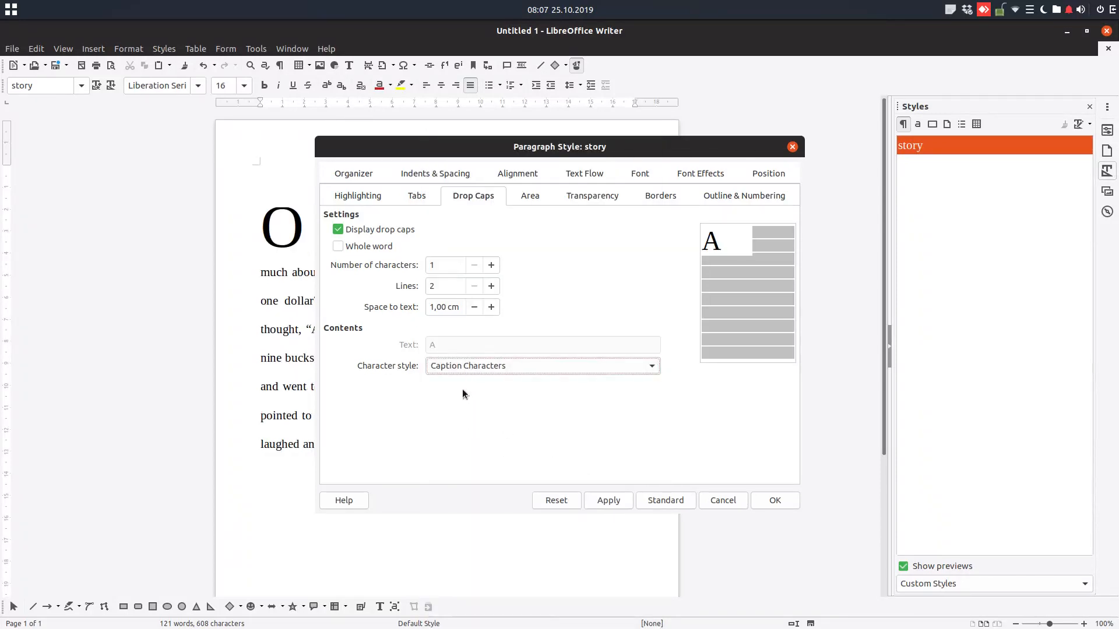
{"action": "left_click", "coordinate": [648, 365]}
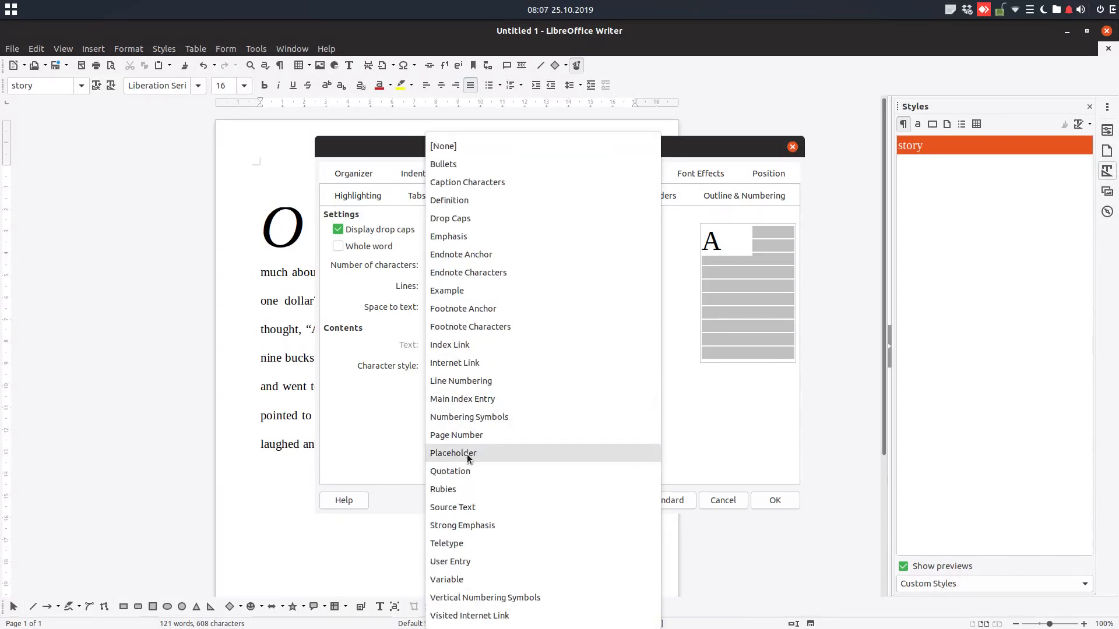
{"action": "left_click", "coordinate": [462, 524]}
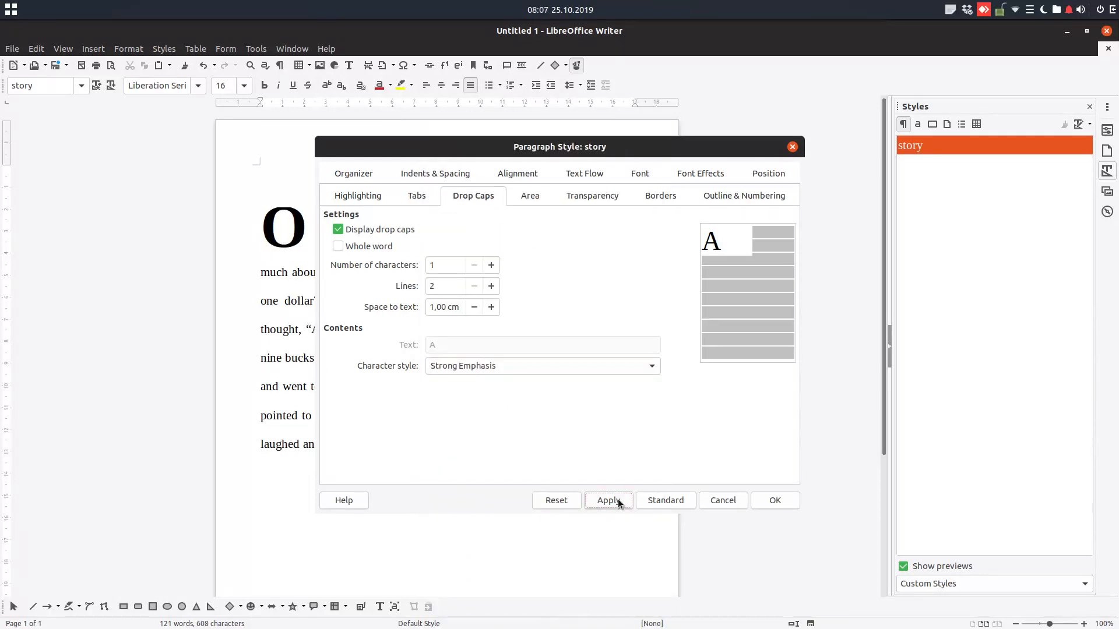
{"action": "left_click", "coordinate": [773, 500]}
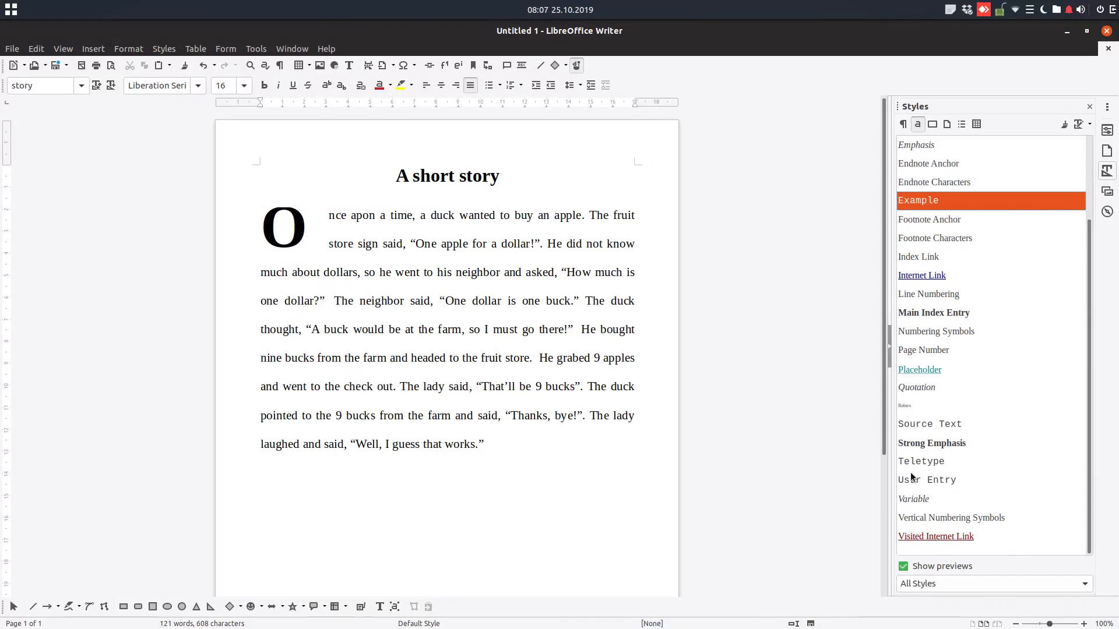
Step: Inspect the drop cap 'O' in the text and reapply the 'story' paragraph style
{"action": "left_click", "coordinate": [931, 443]}
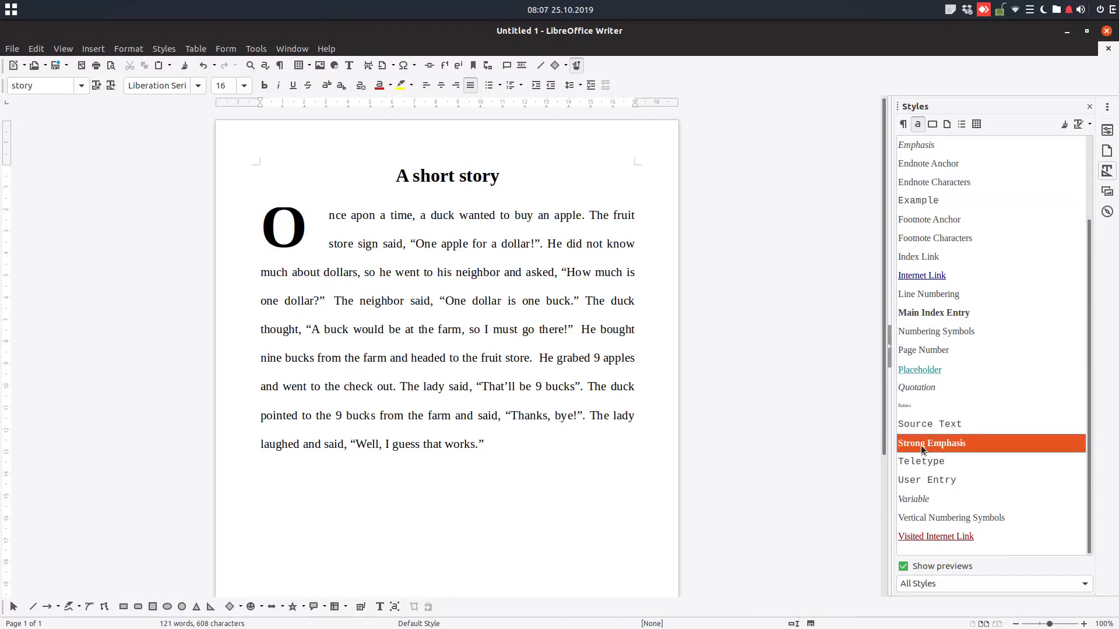
{"action": "mouse_move", "coordinate": [290, 240]}
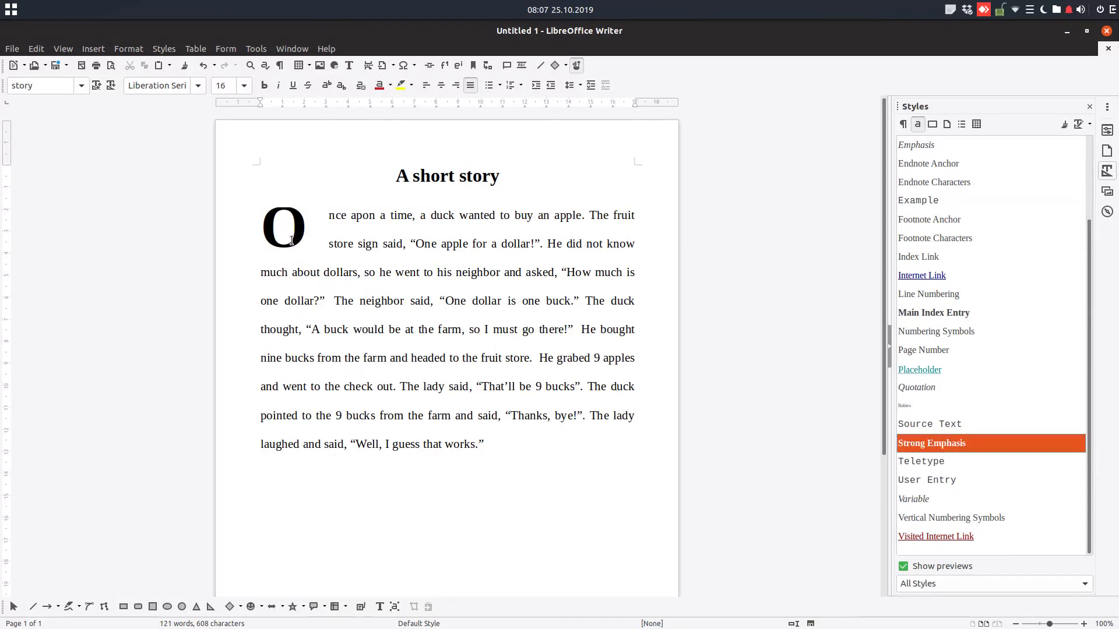
{"action": "left_click", "coordinate": [328, 215]}
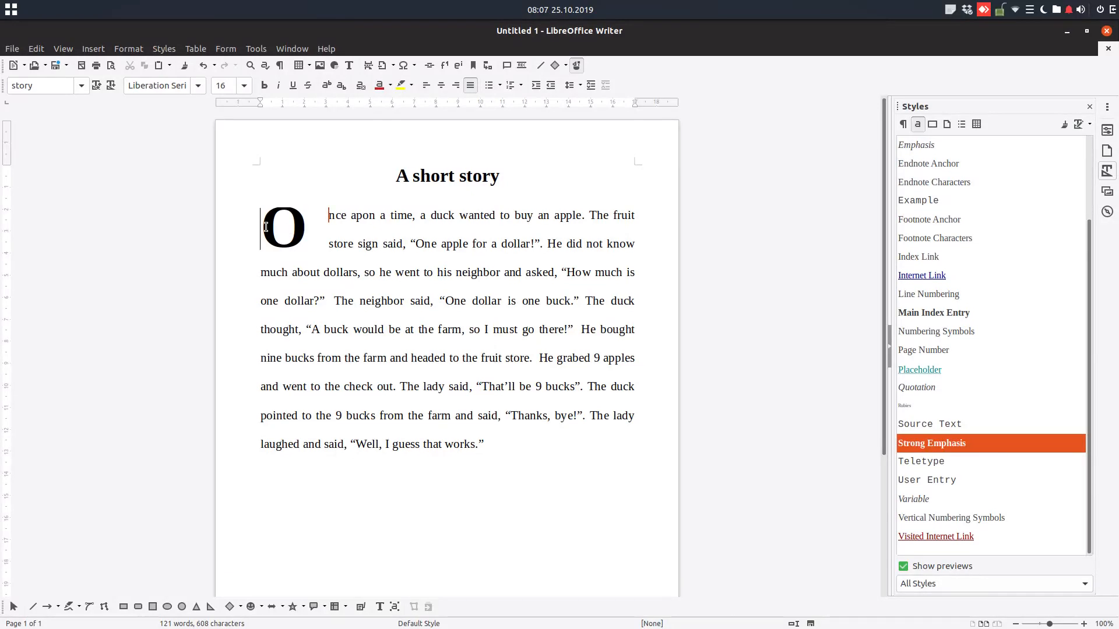
{"action": "double_click", "coordinate": [337, 215]}
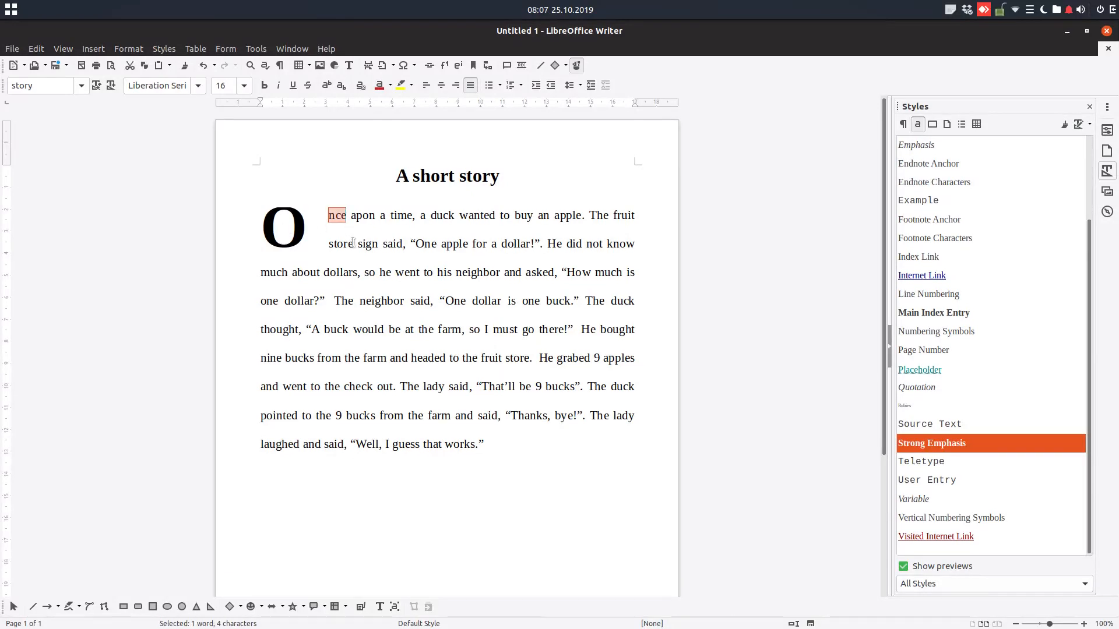
{"action": "right_click", "coordinate": [352, 243]}
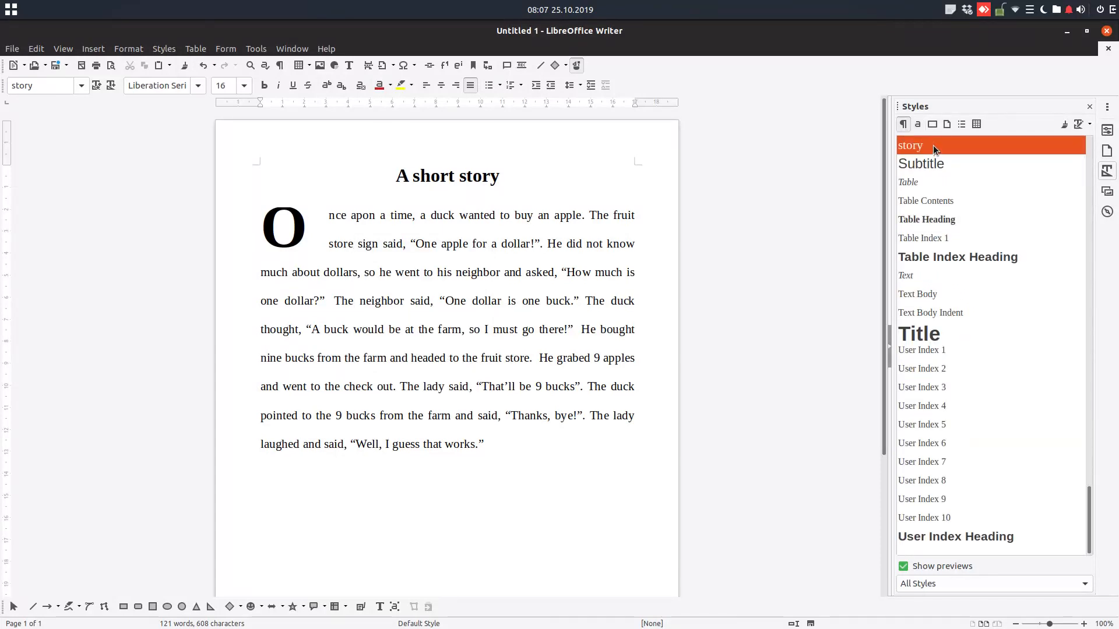
{"action": "double_click", "coordinate": [909, 146]}
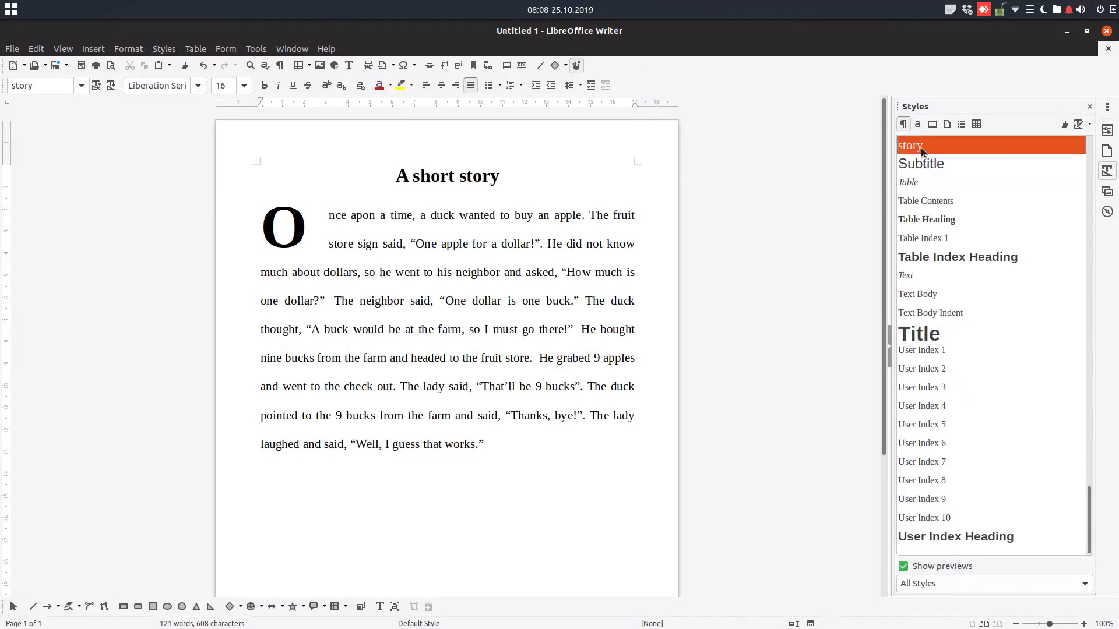
Step: Raise the story style's drop-cap space to text to 1.50 cm and confirm
{"action": "double_click", "coordinate": [910, 145]}
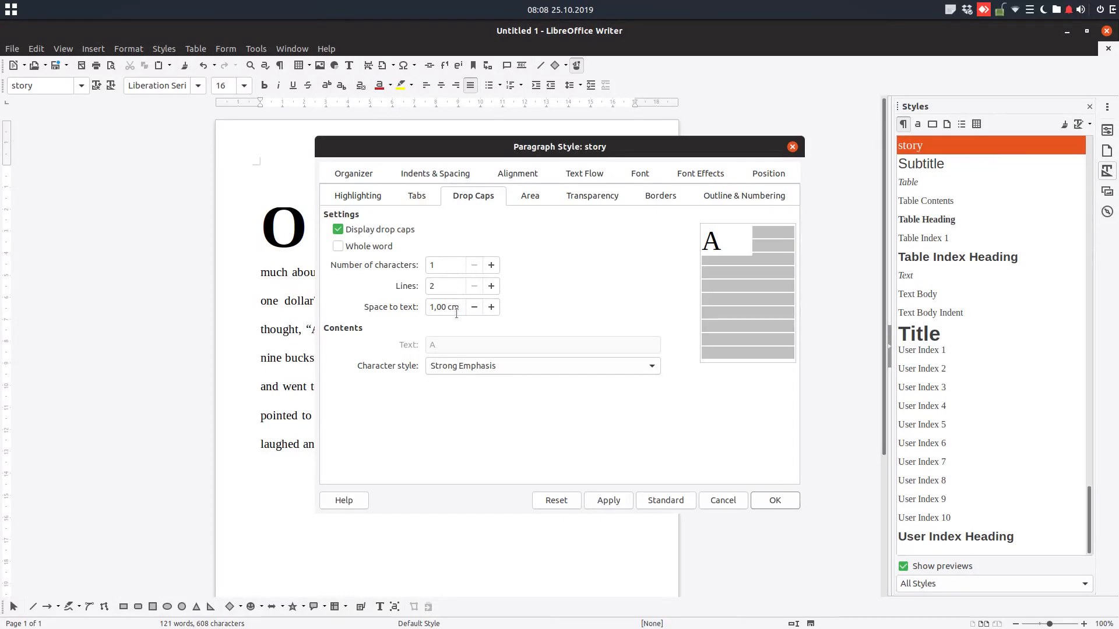
{"action": "left_click", "coordinate": [490, 307]}
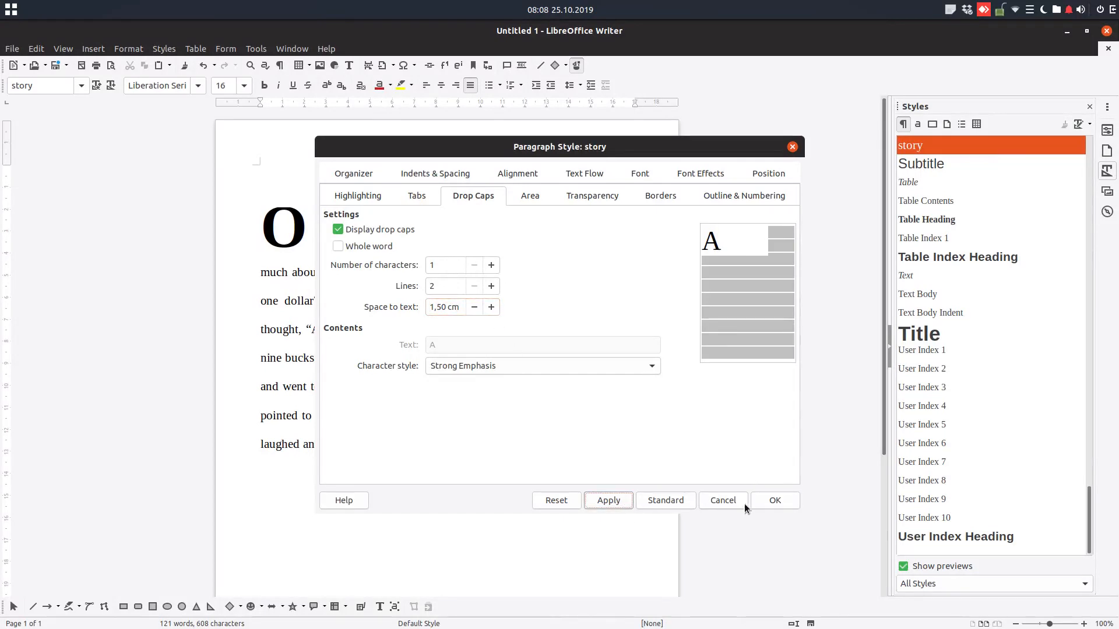
{"action": "left_click", "coordinate": [775, 500]}
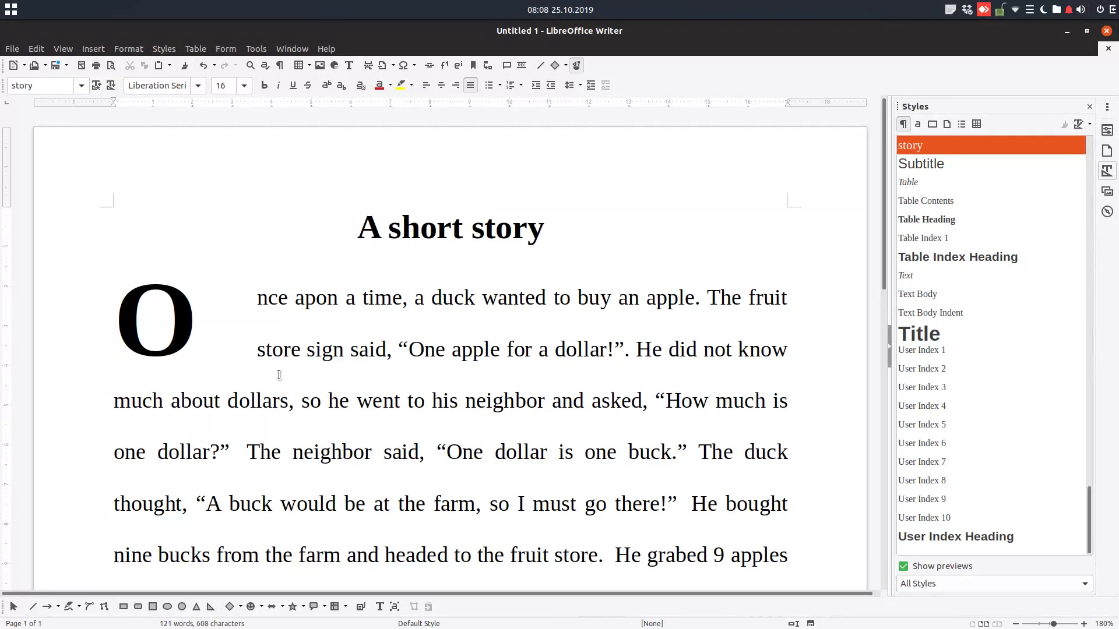
{"action": "mouse_move", "coordinate": [931, 150]}
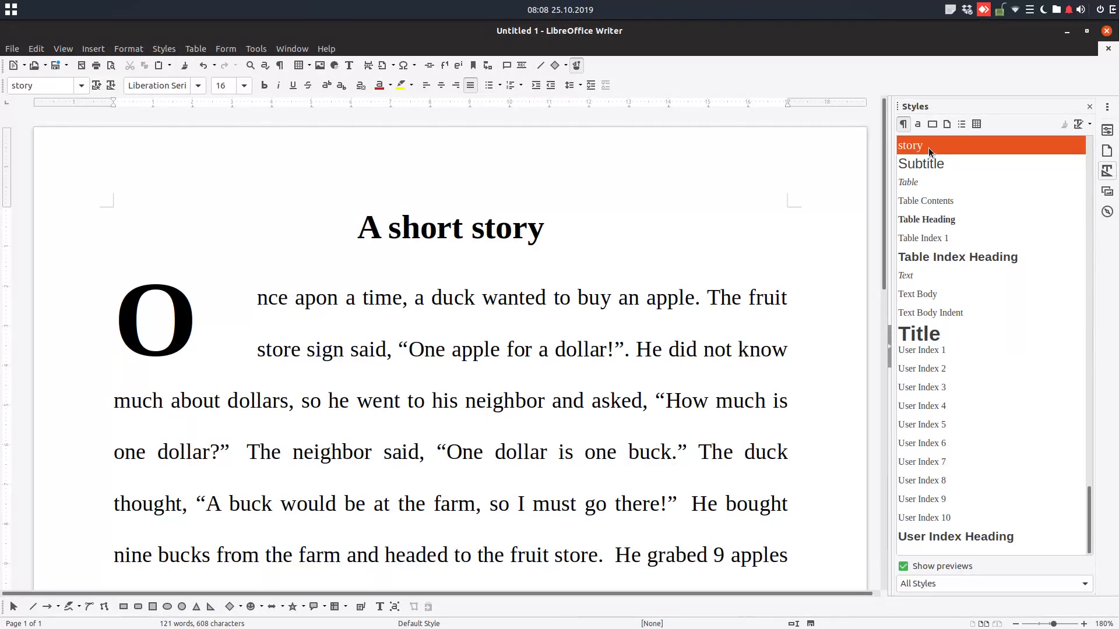
Step: Dismiss the story style's context menu and show About LibreOffice, version 6.3.2.2
{"action": "right_click", "coordinate": [909, 146]}
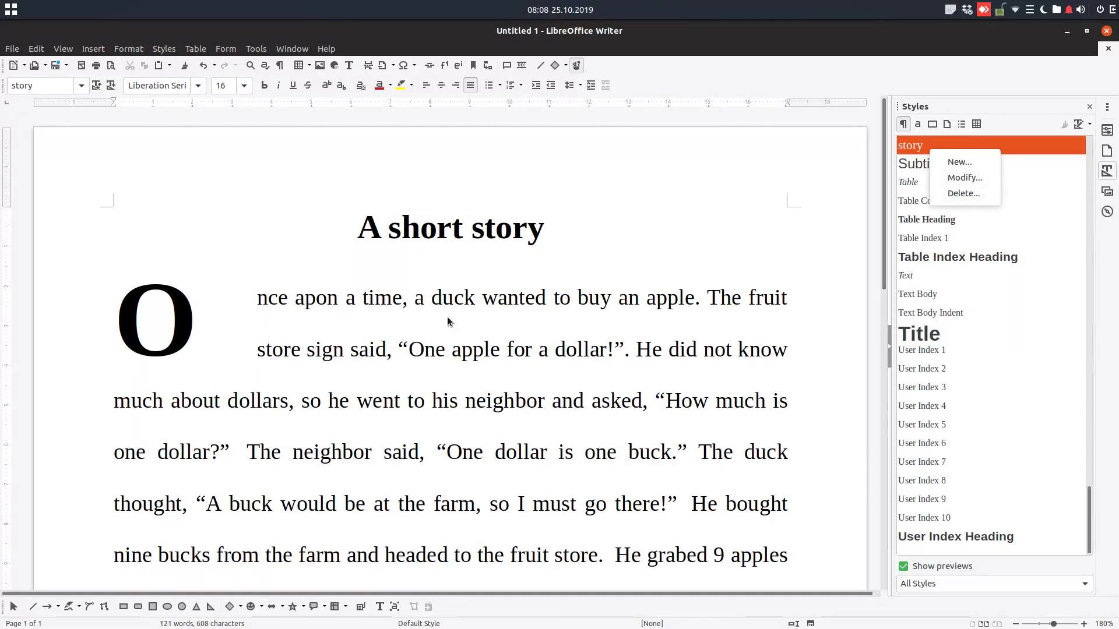
{"action": "left_click", "coordinate": [293, 355]}
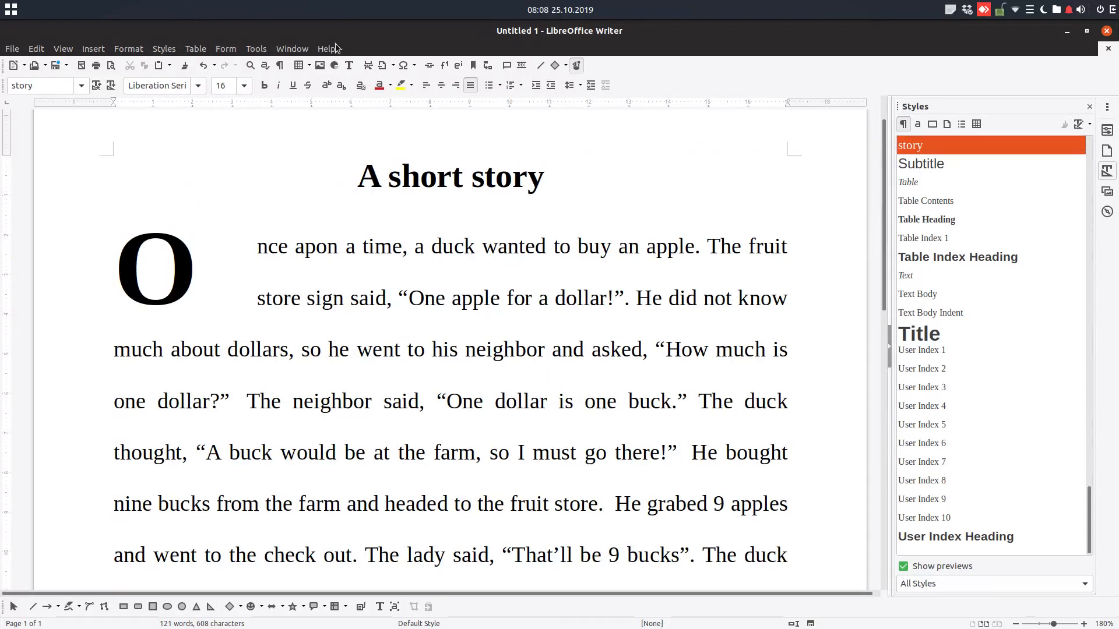
{"action": "left_click", "coordinate": [325, 48]}
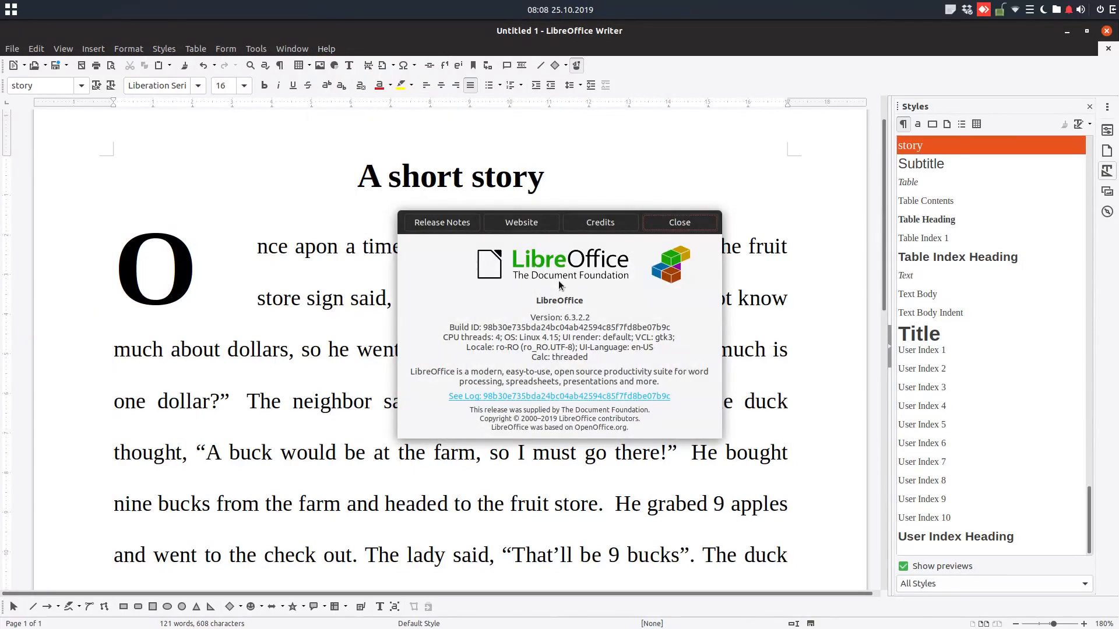